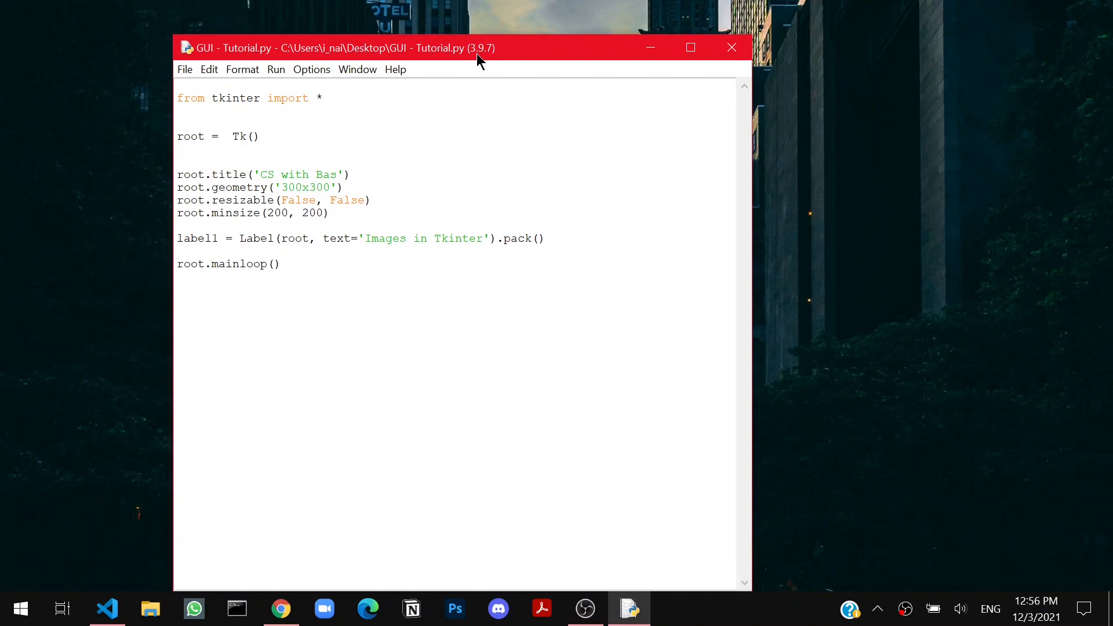
- Run pip install pillow in PowerShell, which reports Pillow already satisfied
{"action": "left_click", "coordinate": [671, 609]}
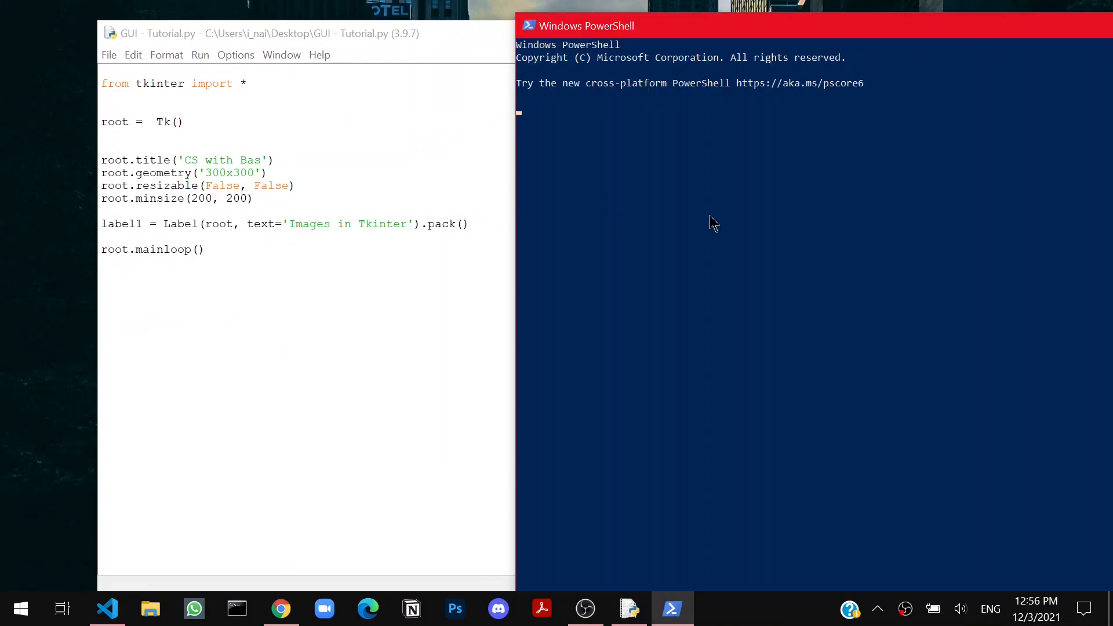
{"action": "type", "text": "pip"}
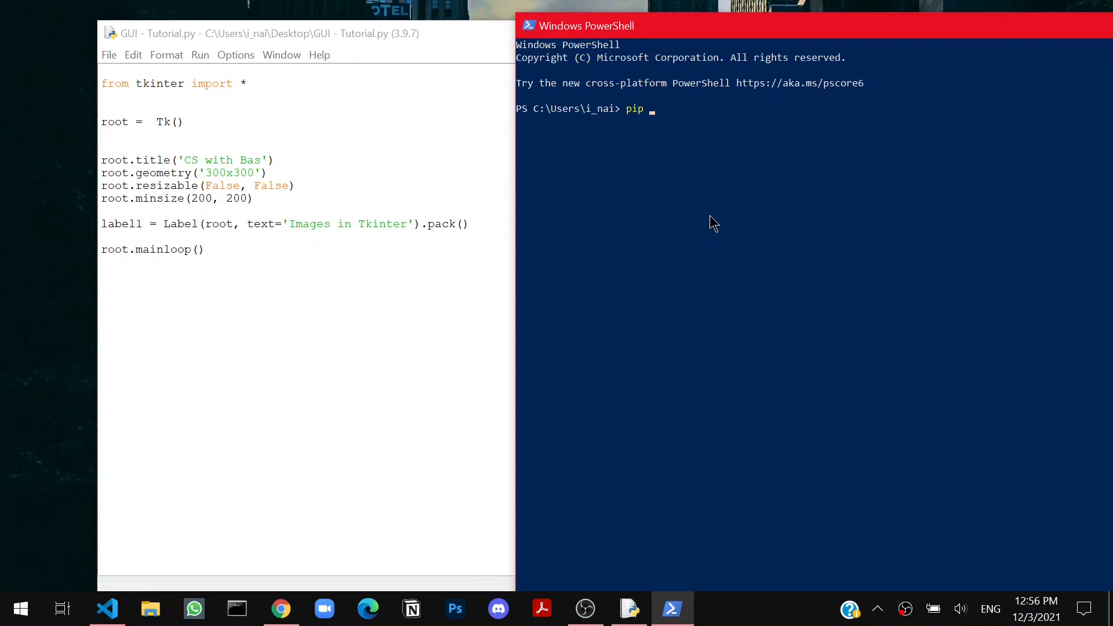
{"action": "type", "text": "install p"}
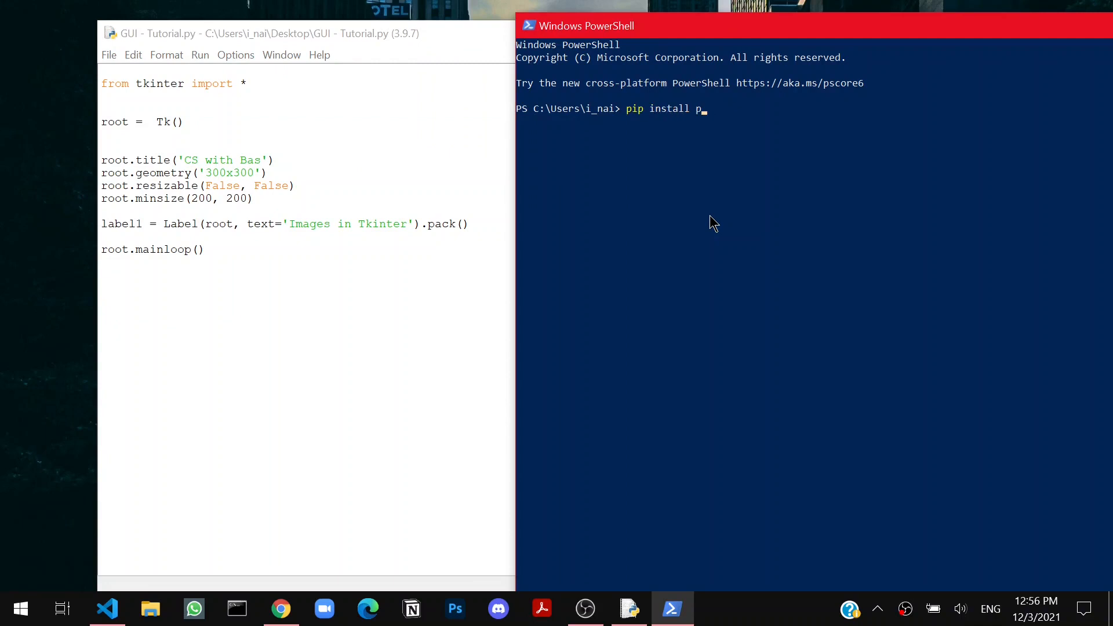
{"action": "type", "text": "illow"}
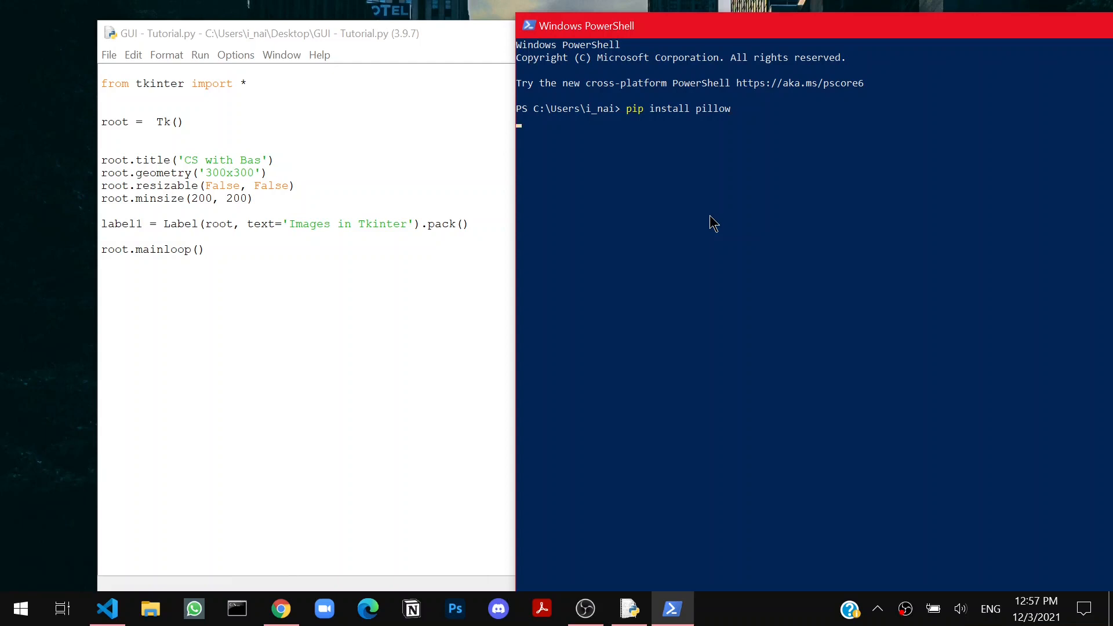
{"action": "mouse_move", "coordinate": [735, 126]}
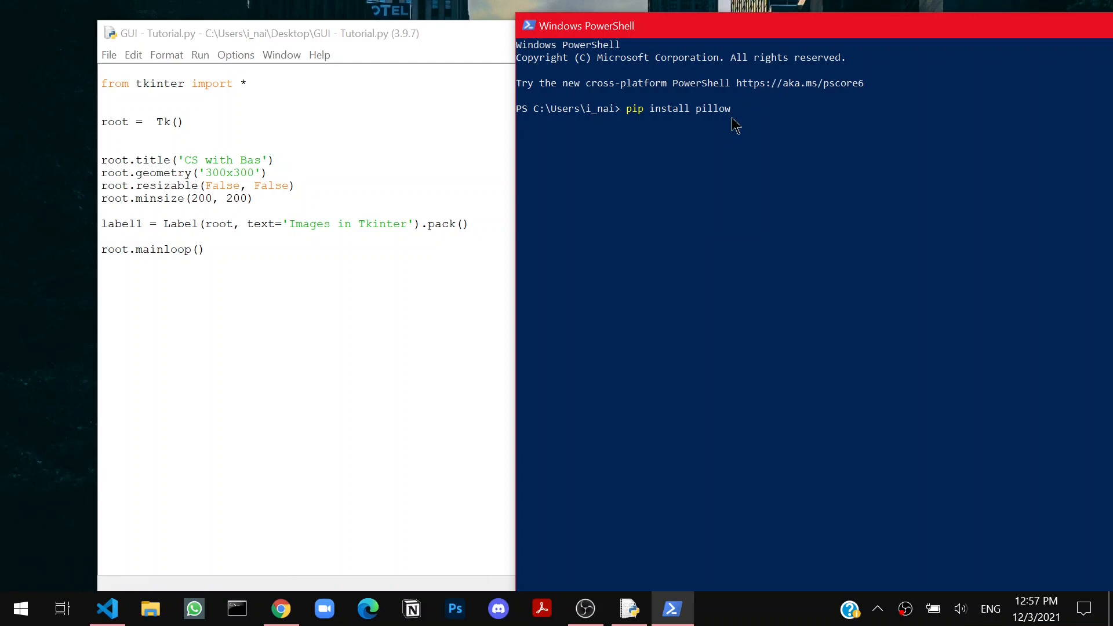
{"action": "mouse_move", "coordinate": [740, 119]}
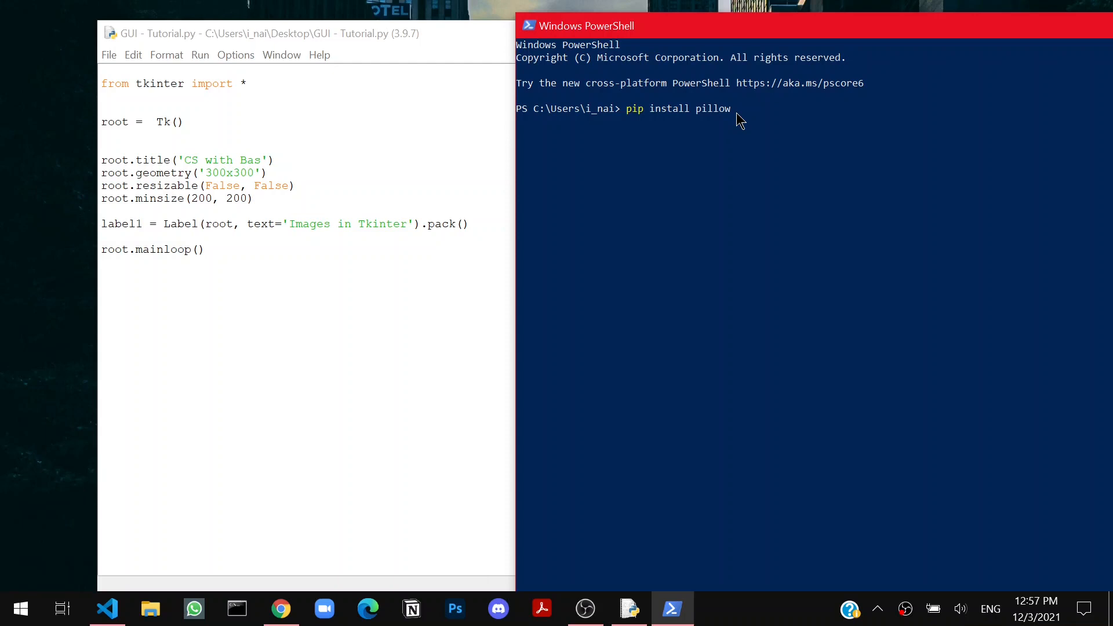
{"action": "key", "text": "enter"}
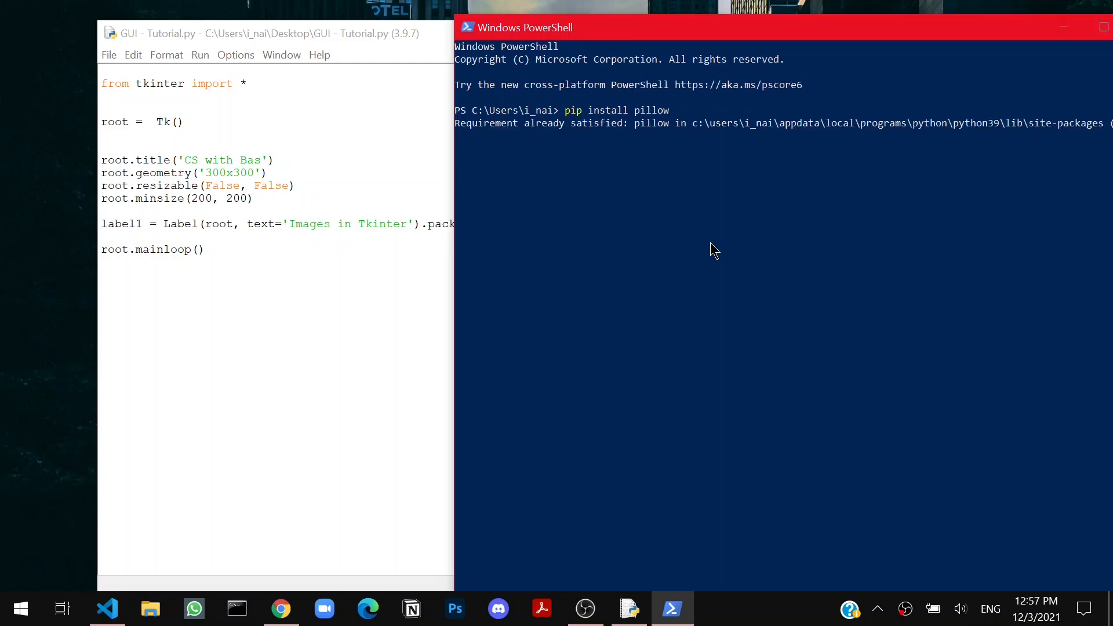
{"action": "left_click_drag", "start_coordinate": [632, 123], "coordinate": [887, 131]}
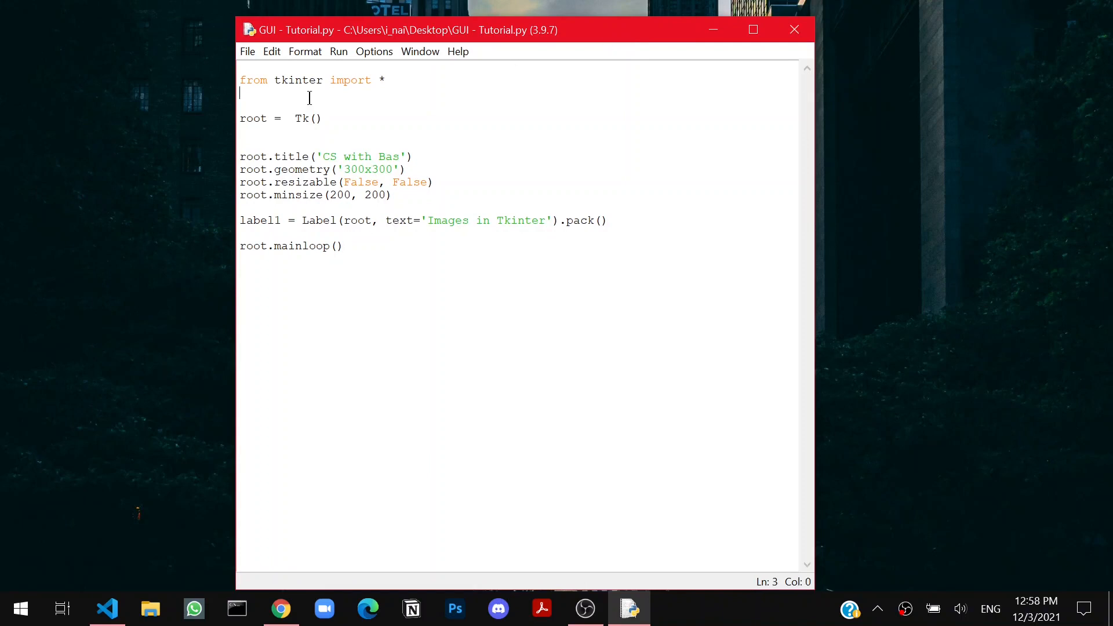
- Add the line from PIL import Image, ImageTk below the tkinter import
{"action": "type", "text": "fr"}
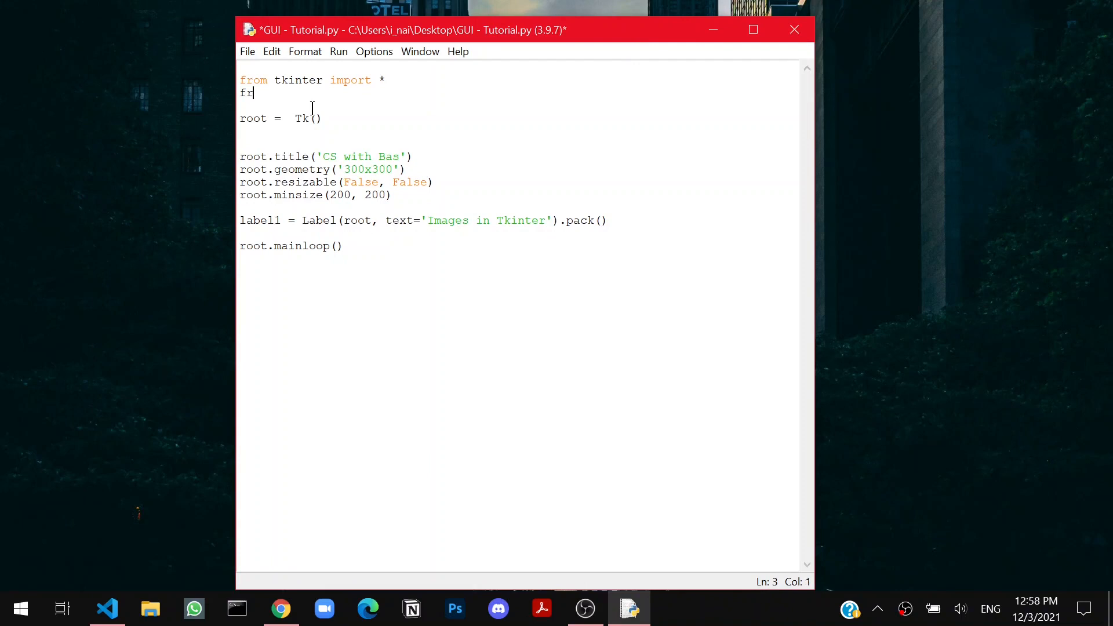
{"action": "type", "text": "om PIL"}
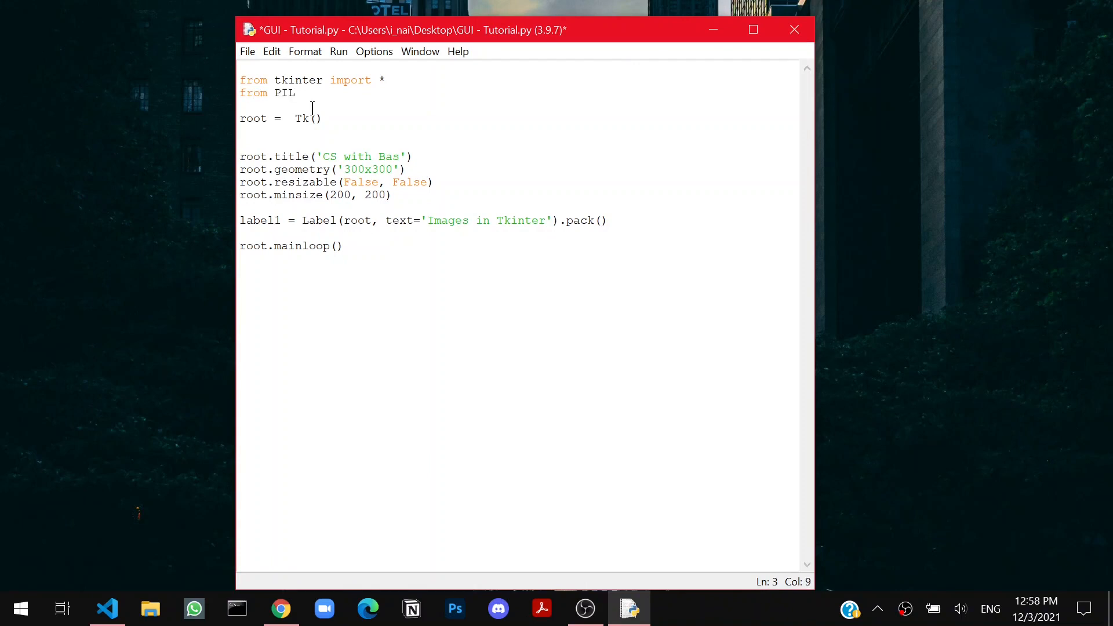
{"action": "type", "text": "import Image, Im"}
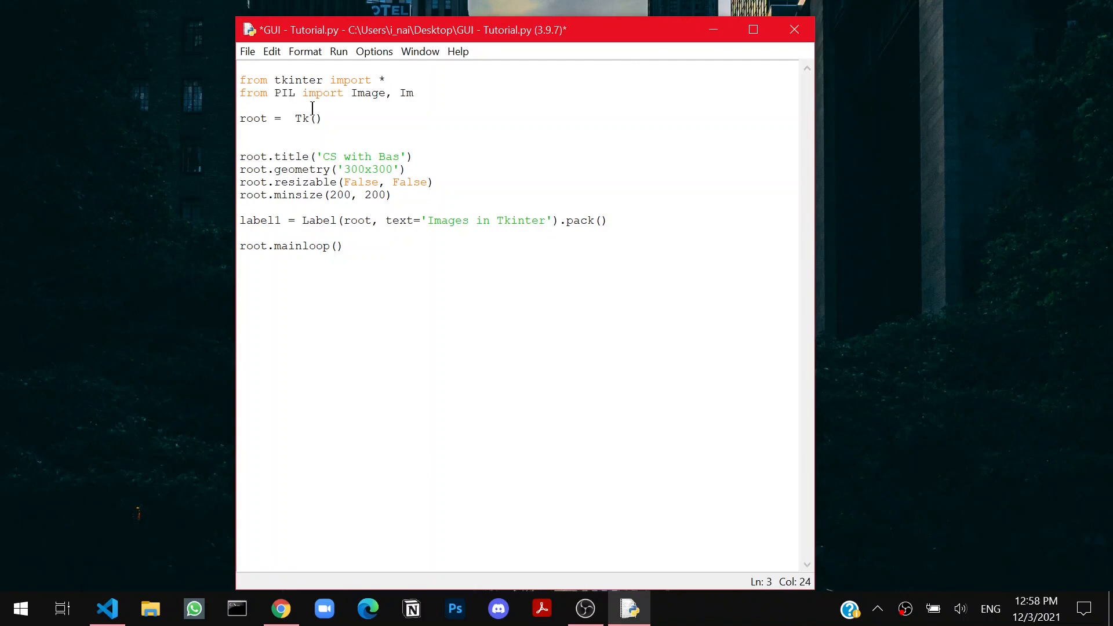
{"action": "type", "text": "ageTk"}
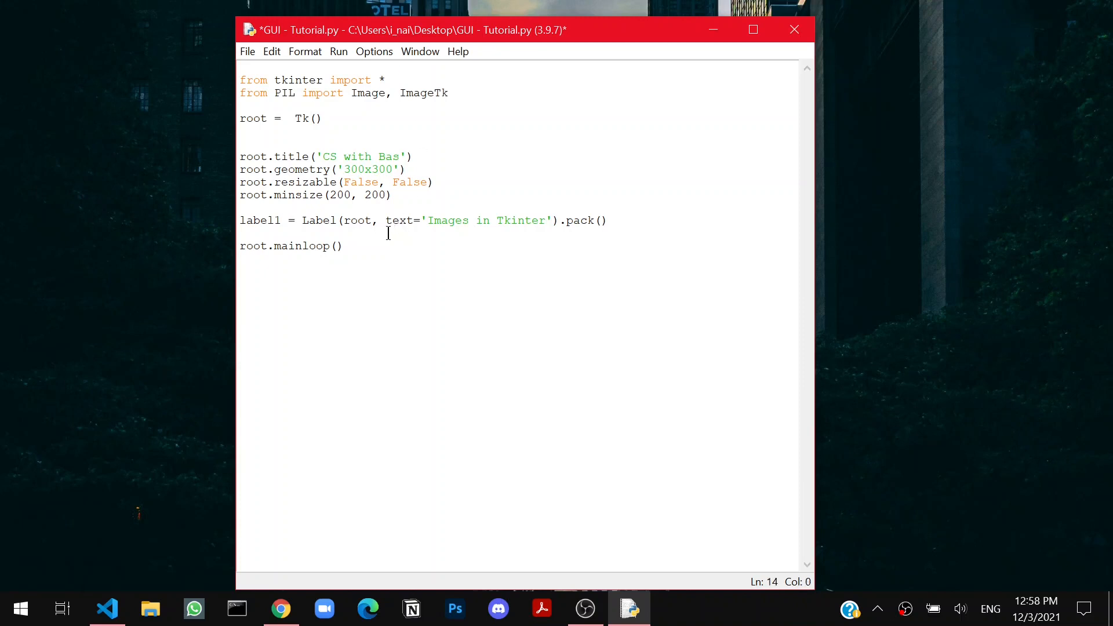
- Write image = Image.open() with the Test folder PNG's full path copied from File Explorer
{"action": "left_click", "coordinate": [150, 609]}
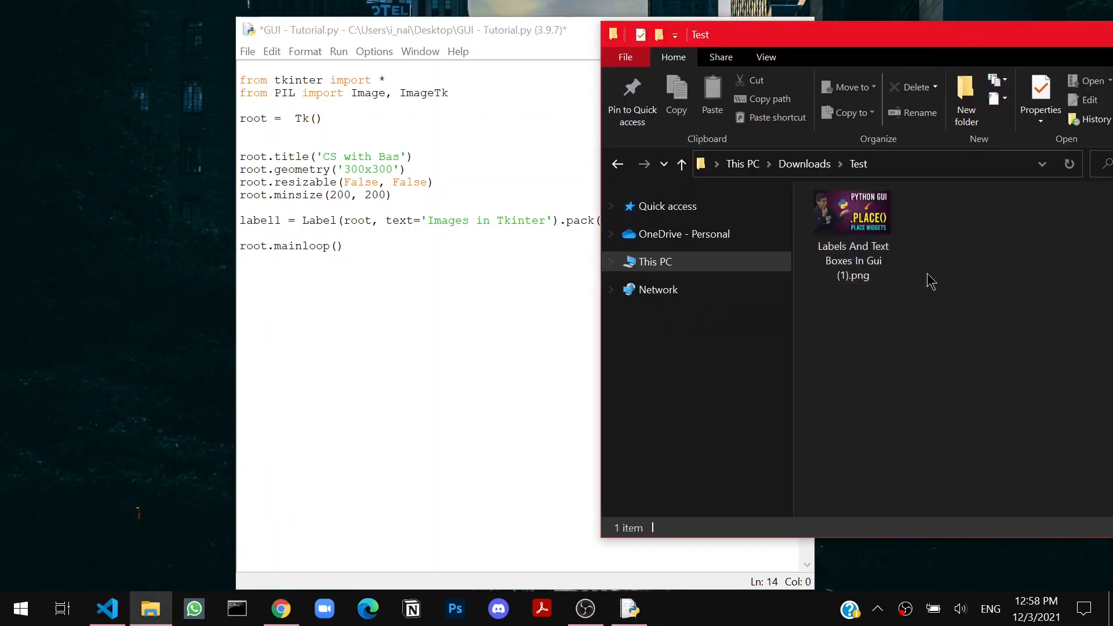
{"action": "mouse_move", "coordinate": [859, 252]}
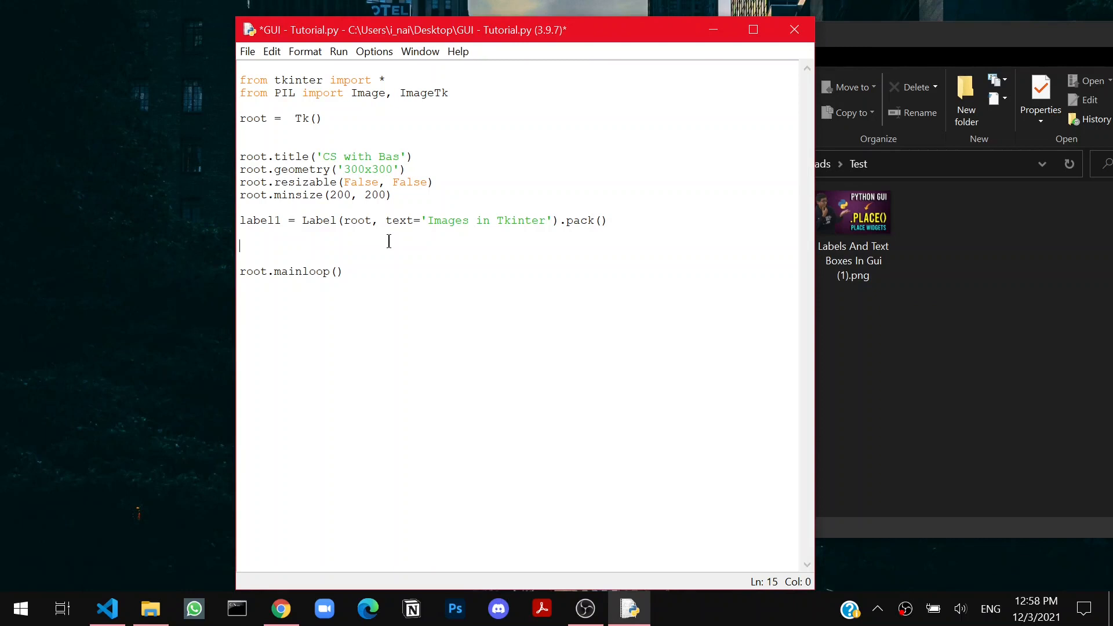
{"action": "type", "text": "image ="}
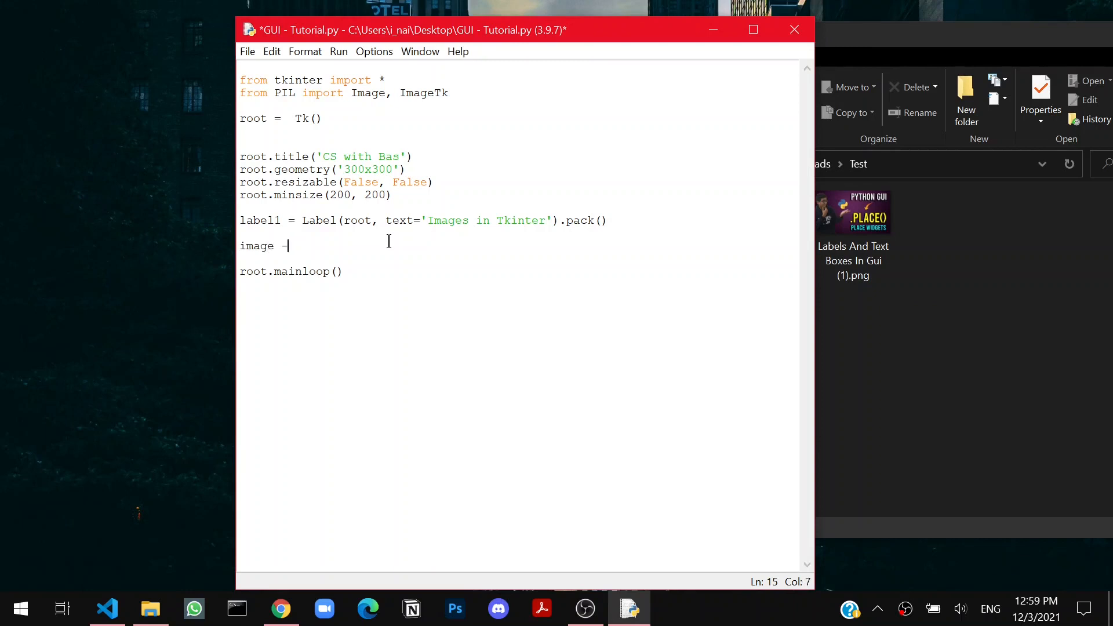
{"action": "type", "text": "Ima"}
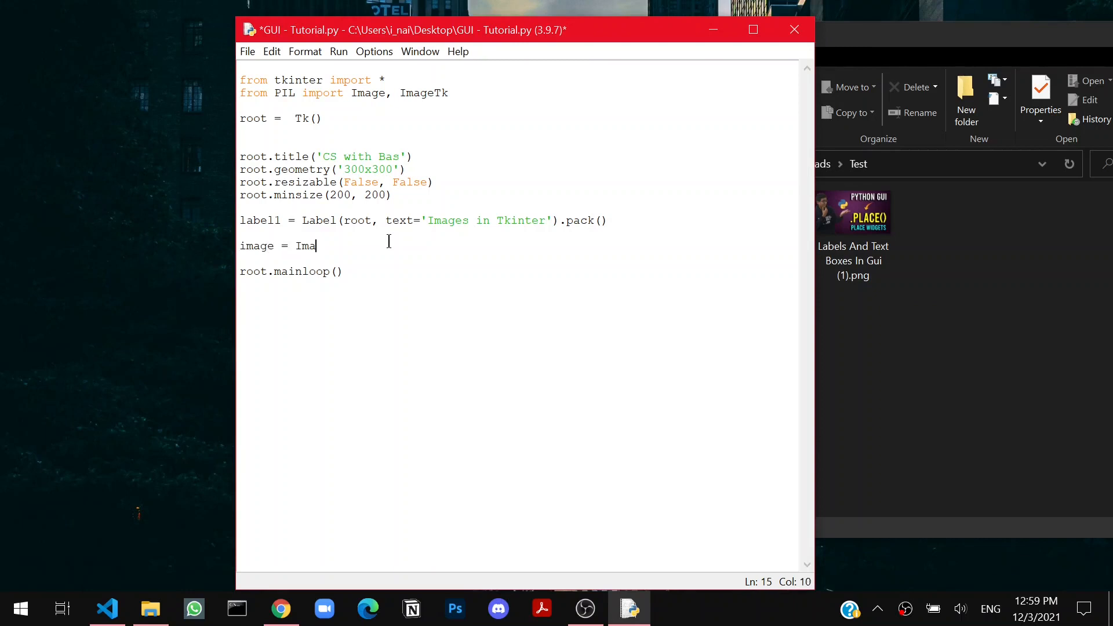
{"action": "type", "text": "ge.open("}
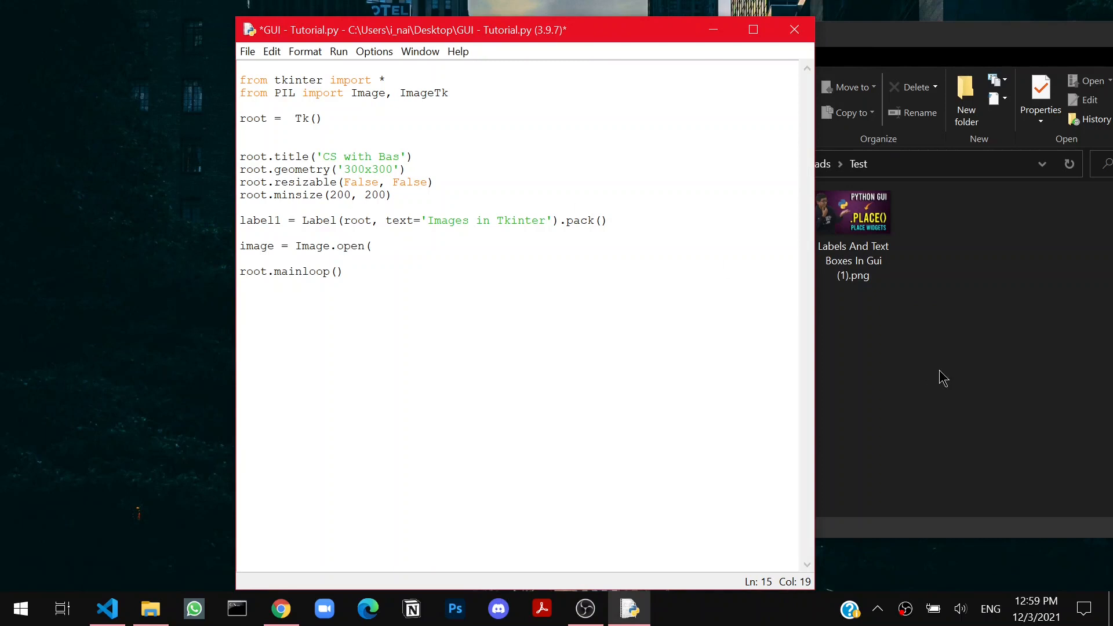
{"action": "right_click", "coordinate": [852, 211]}
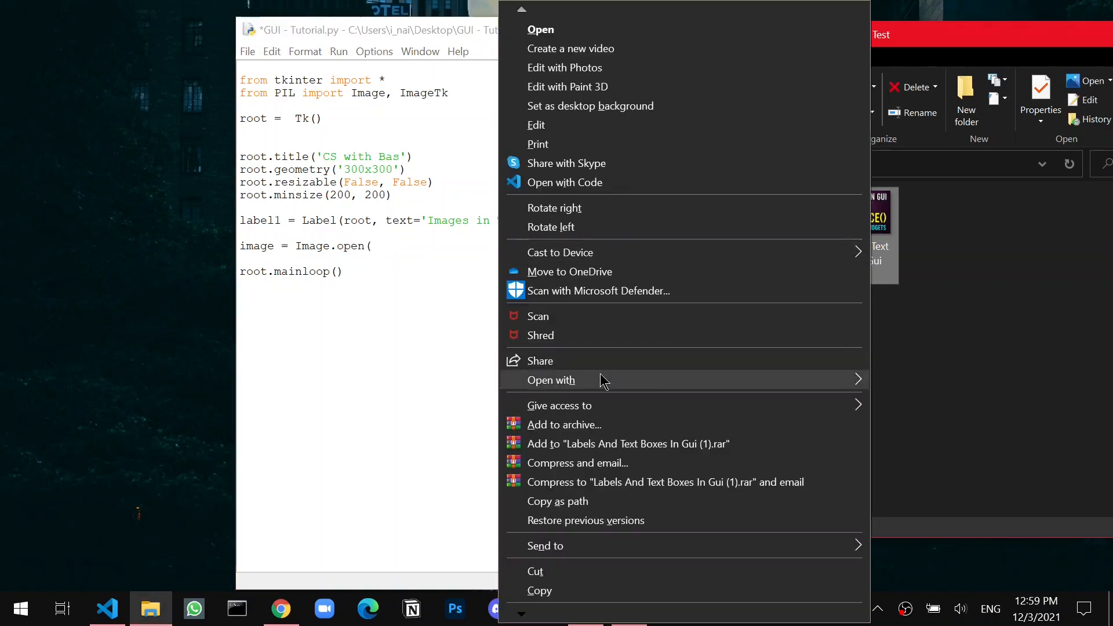
{"action": "mouse_move", "coordinate": [558, 501]}
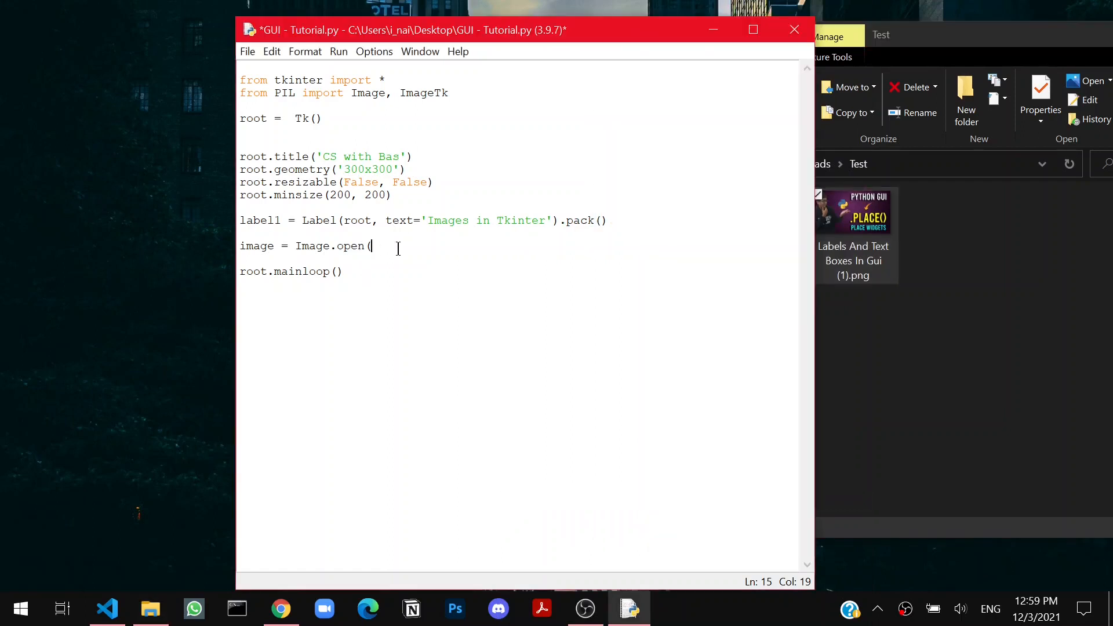
{"action": "type", "text": "\"C:\\Users\\i_nai\\Downloads\\Test\\Labels And Text Boxes In Gui (1).png\")"}
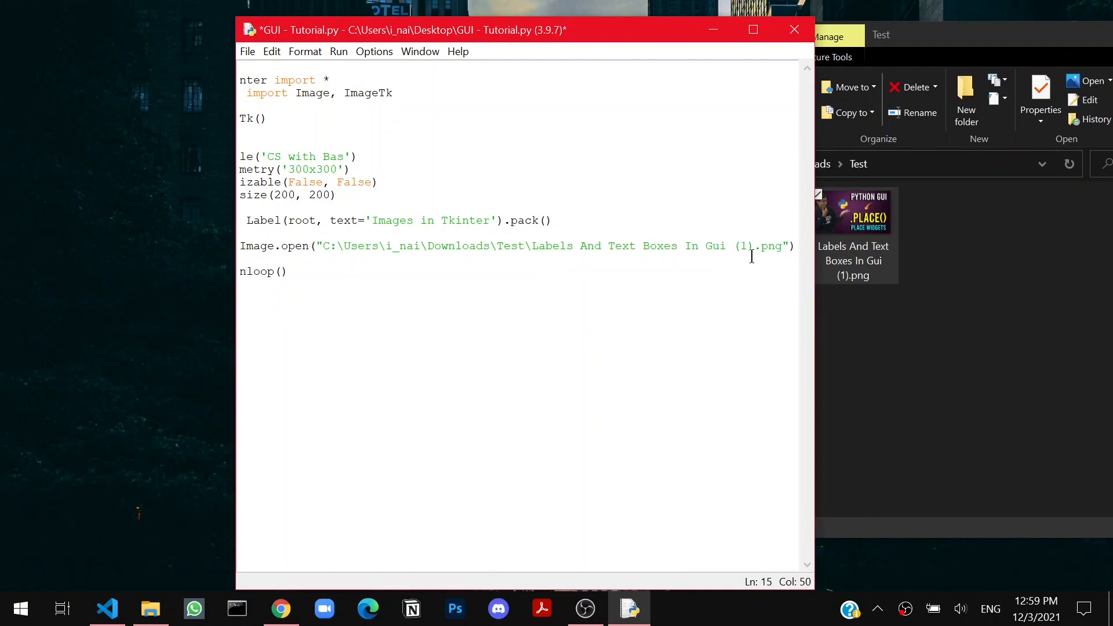
- Write imagenew = ImageTk.Photoimage(image) to wrap the opened image for Tk
{"action": "type", "text": "\\"}
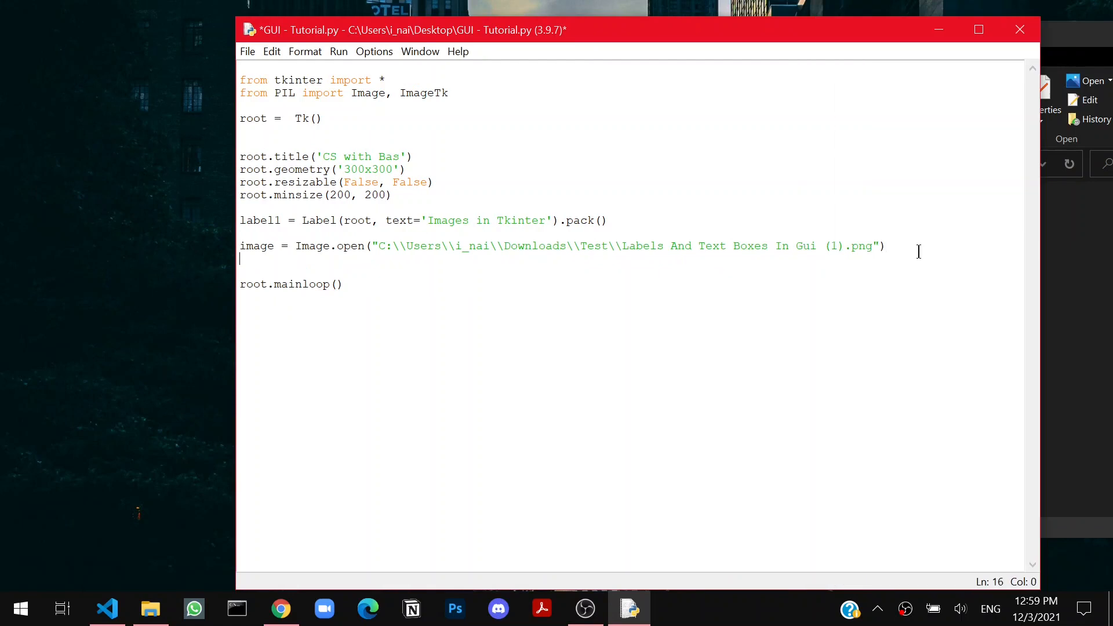
{"action": "type", "text": "im"}
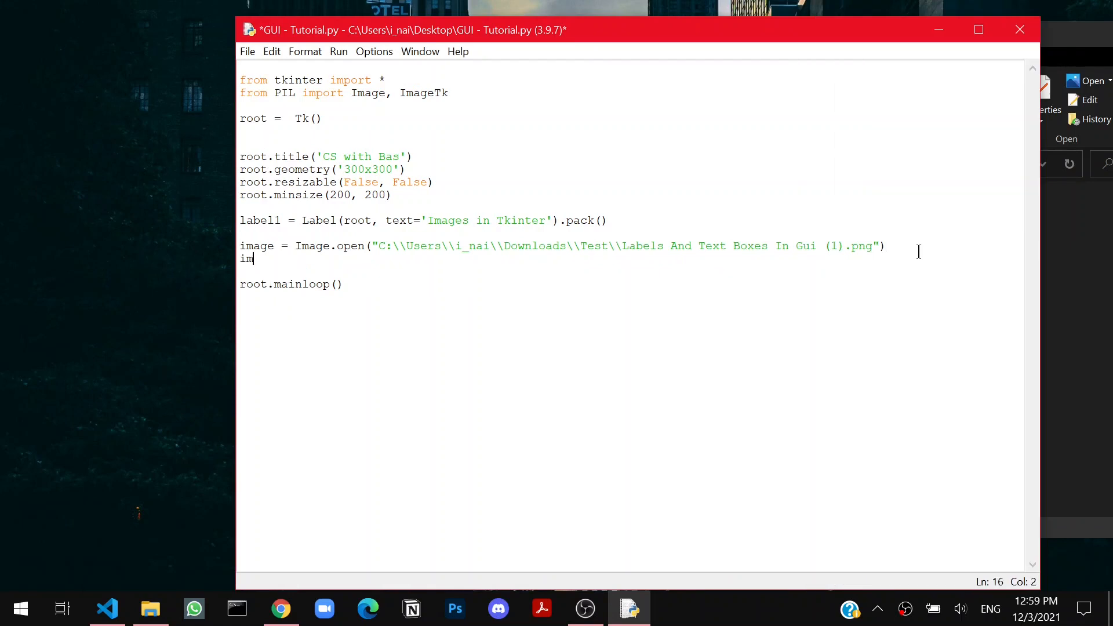
{"action": "type", "text": "agenew="}
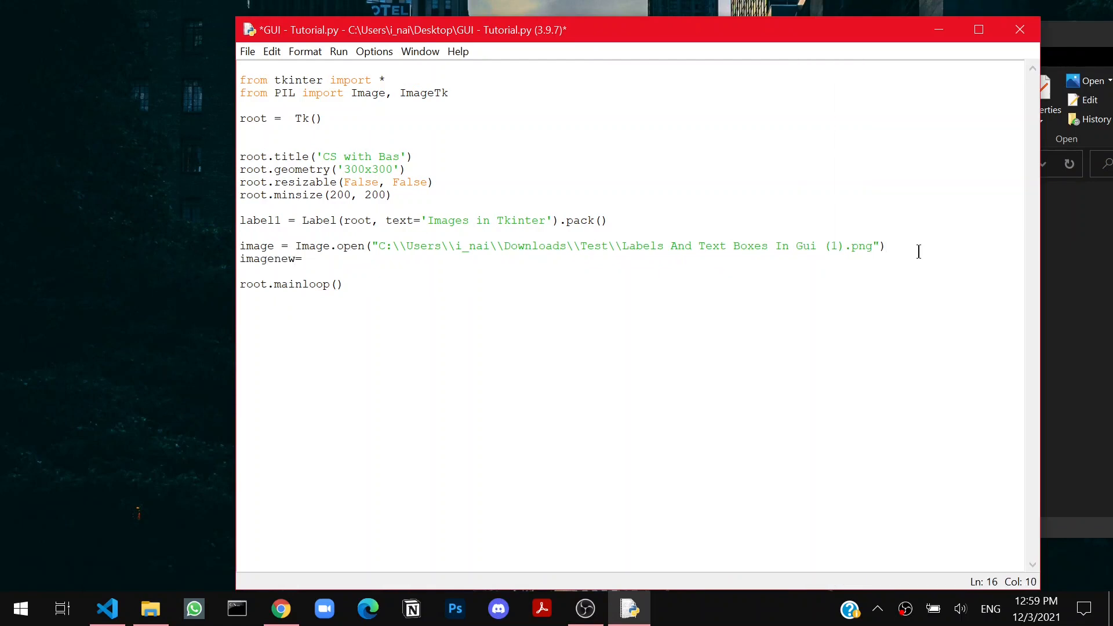
{"action": "type", "text": "ImageTk."}
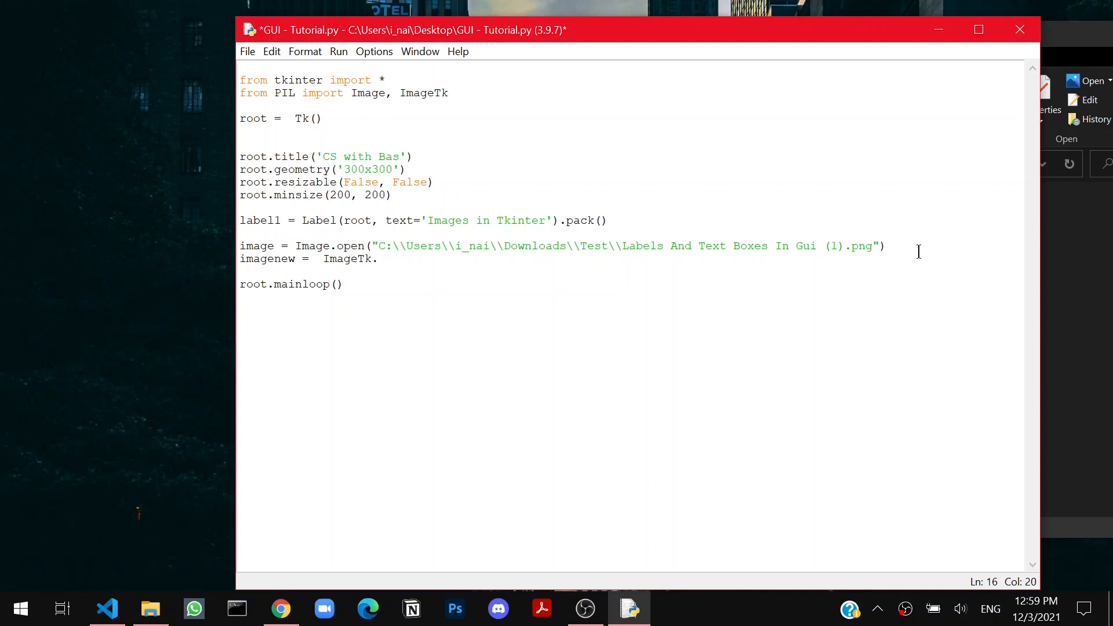
{"action": "type", "text": "Photoimage"}
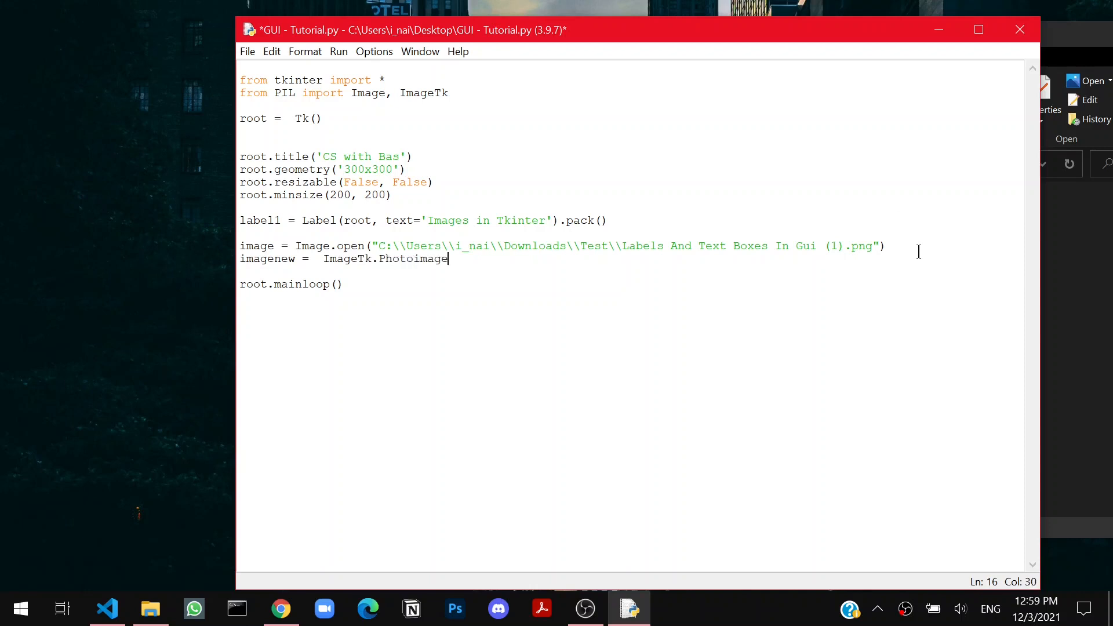
{"action": "type", "text": "("}
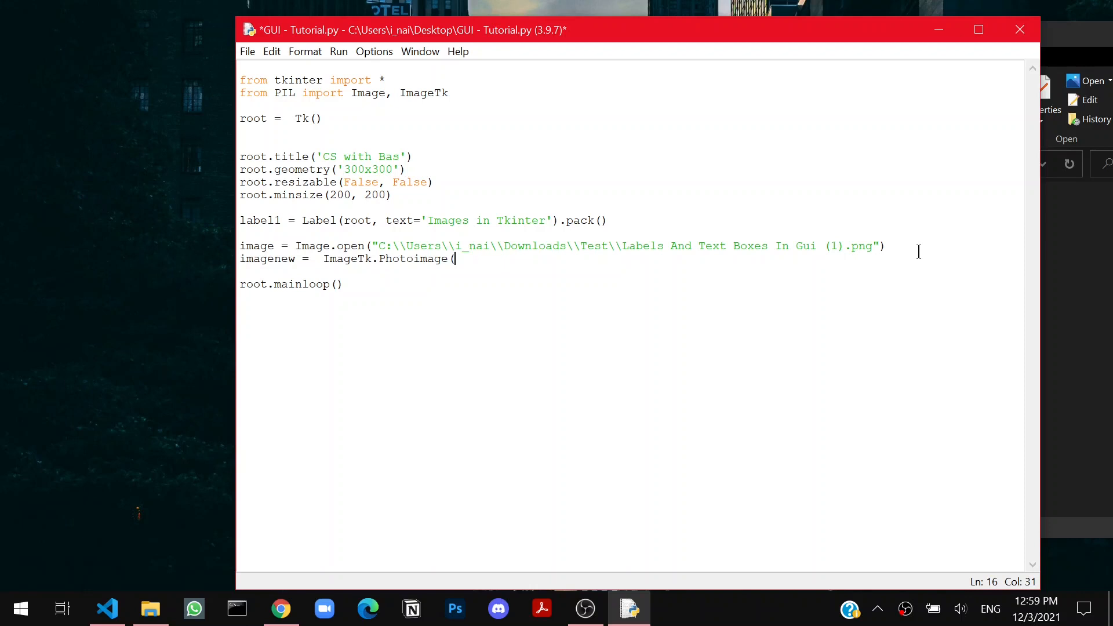
{"action": "type", "text": "image"}
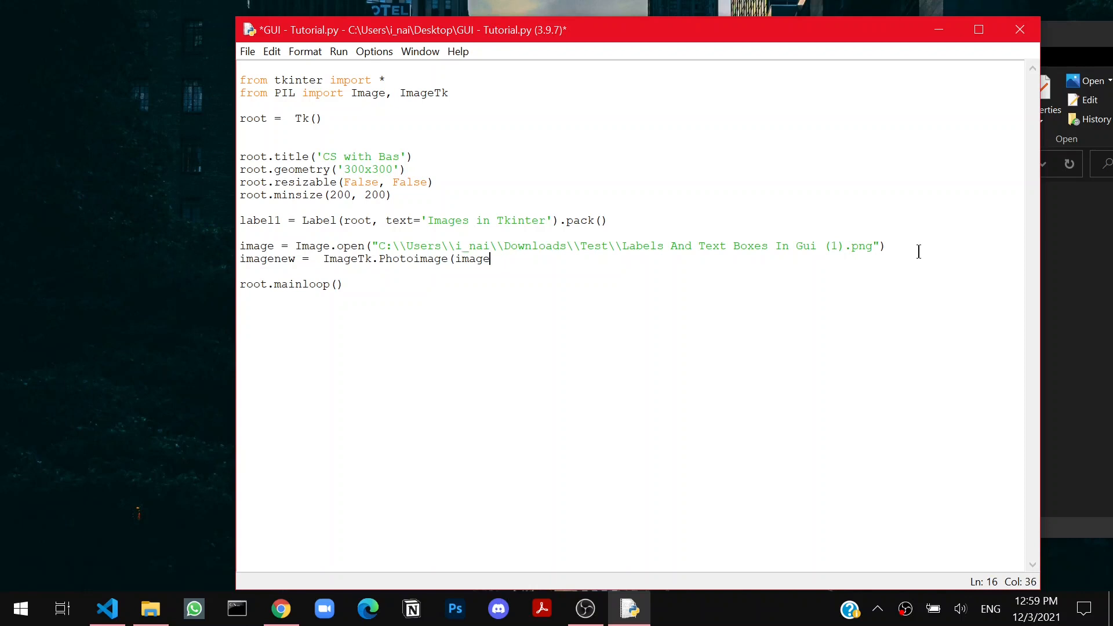
{"action": "type", "text": ")"}
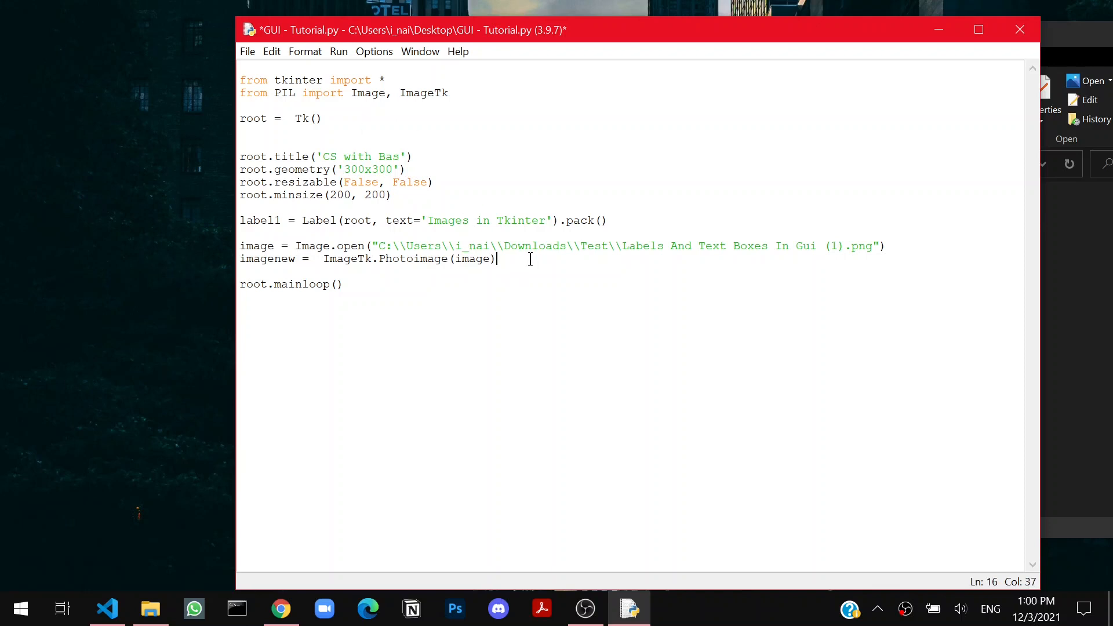
- Write imagelabel = Label(root, image=imagenew).pack() and run to show the full-size image
{"action": "type", "text": "f"}
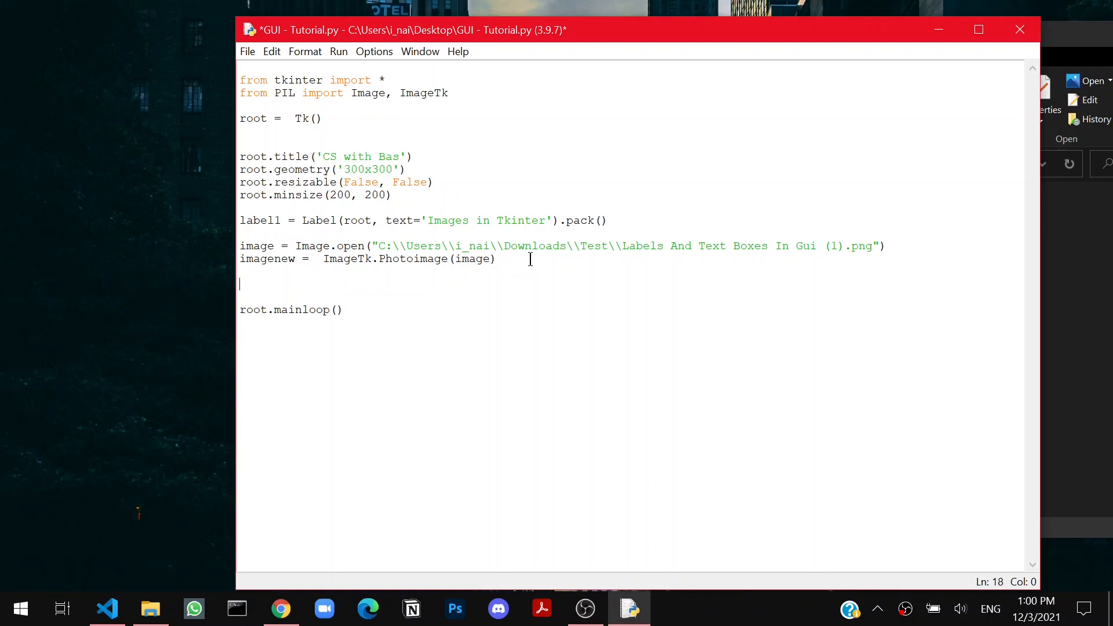
{"action": "type", "text": "imagelabel = Label(root, image=imagenew"}
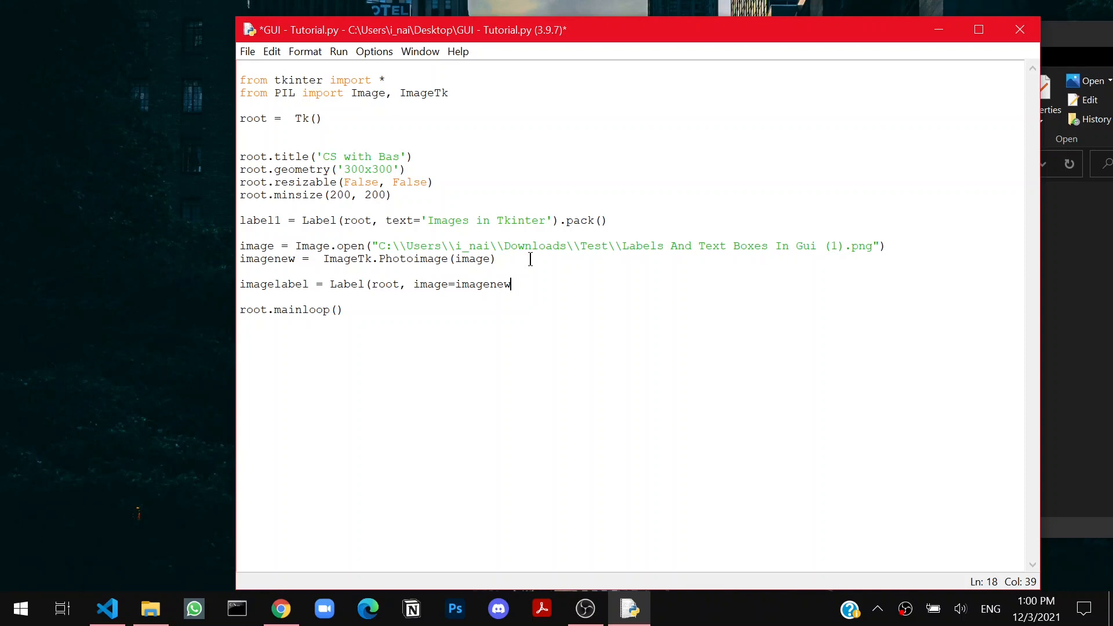
{"action": "type", "text": ")"}
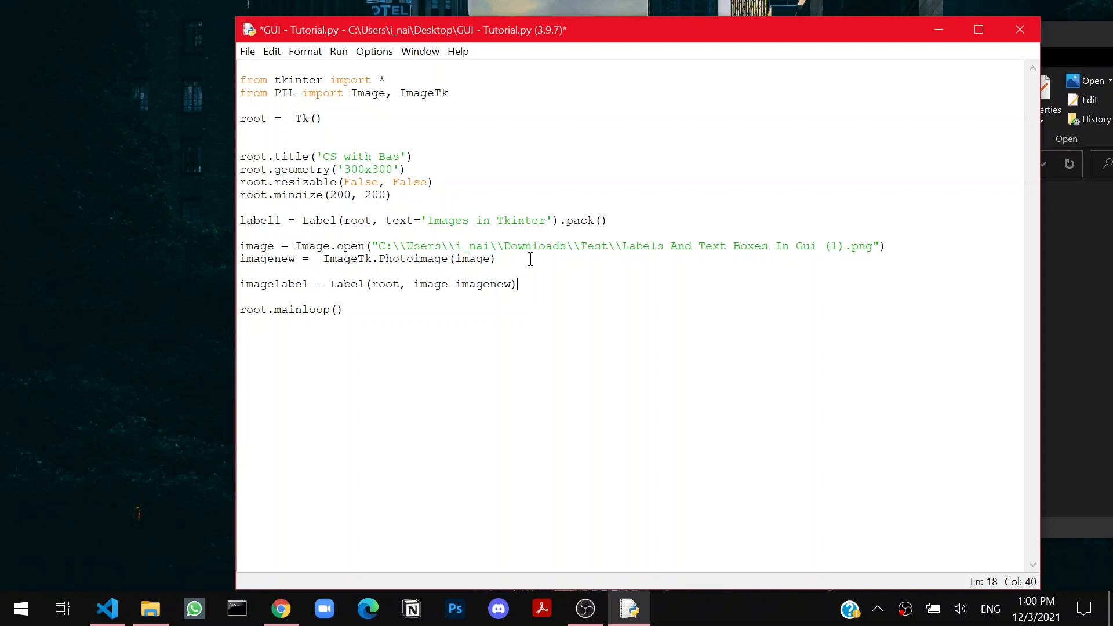
{"action": "type", "text": ".pack()"}
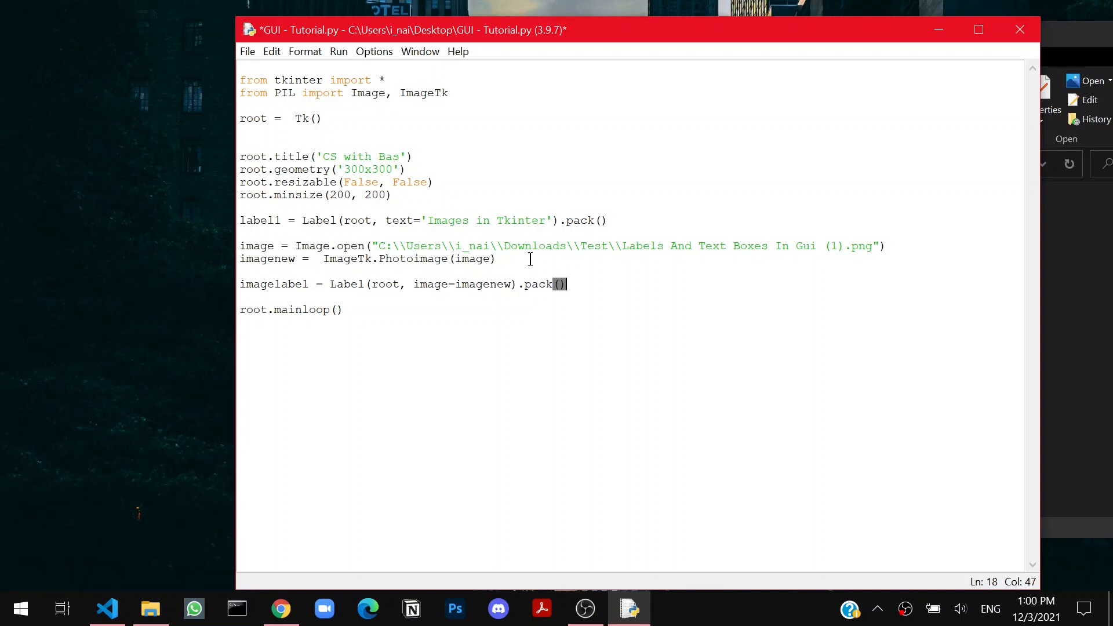
{"action": "key", "text": "F5"}
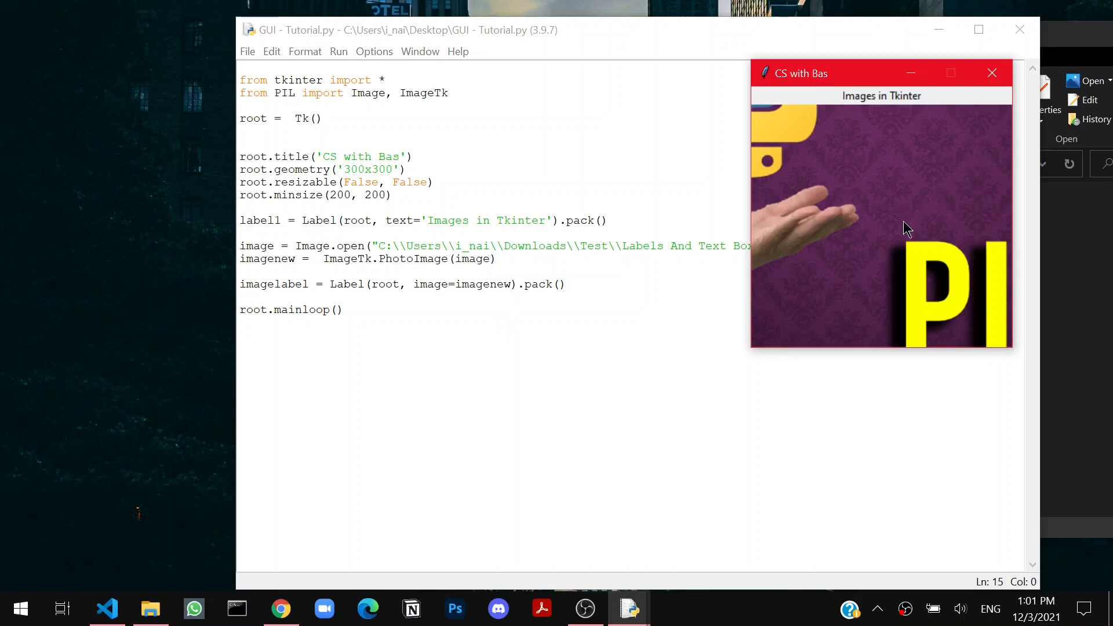
{"action": "mouse_move", "coordinate": [883, 201]}
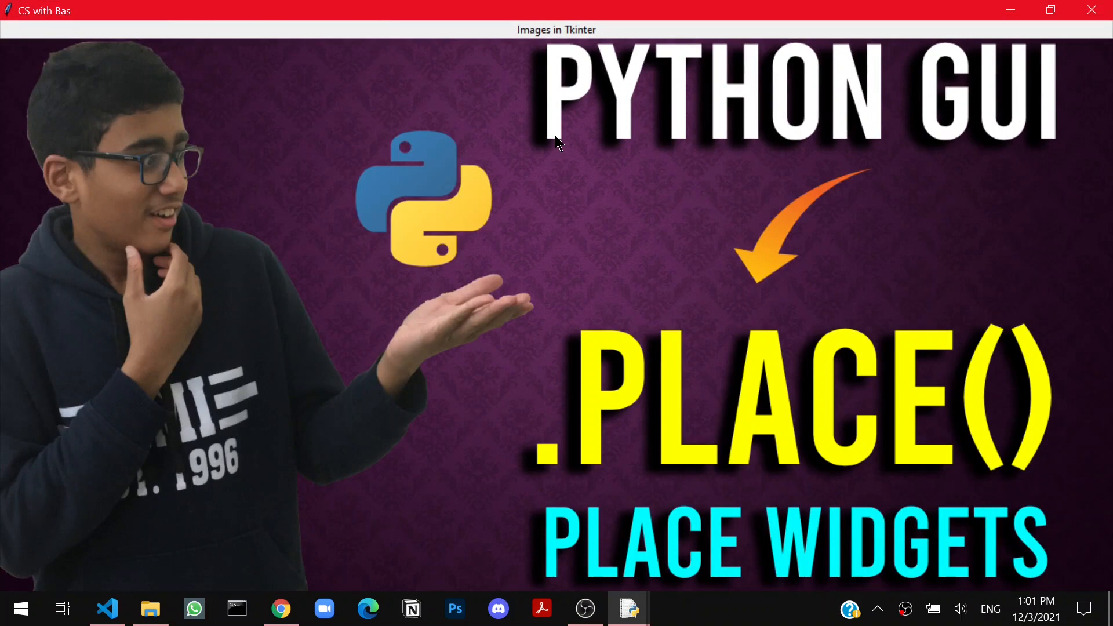
- Close the running Tk window after viewing the oversized image without the resizable line
{"action": "left_click", "coordinate": [627, 609]}
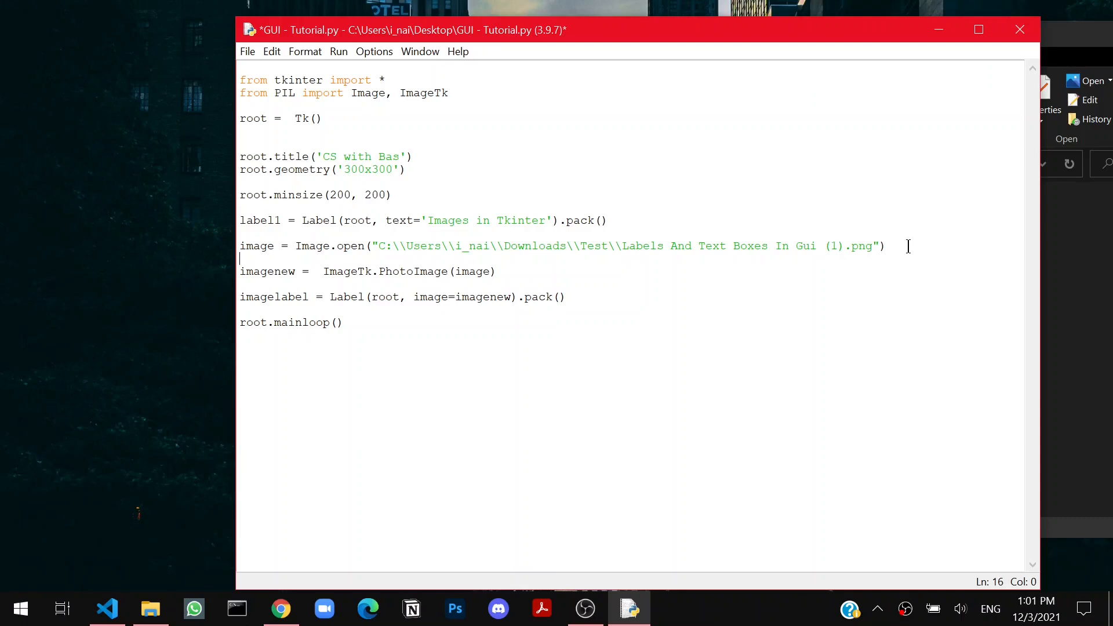
- Write image.resize((100, 100), Image.ANTIALIAS) below the Image.open line and save
{"action": "type", "text": "image"}
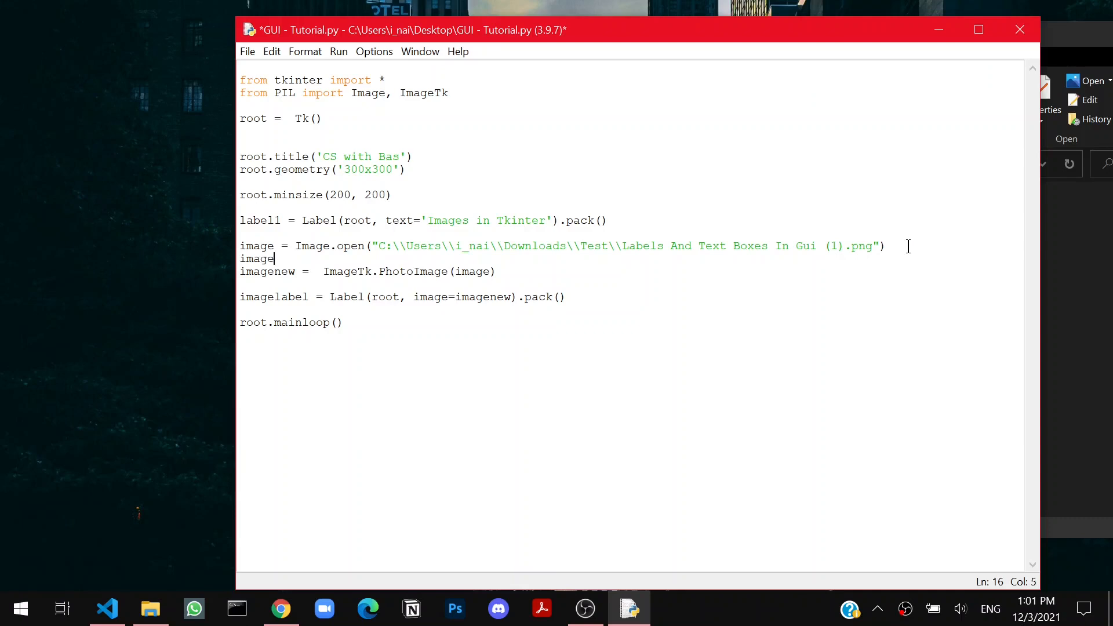
{"action": "type", "text": ".resi"}
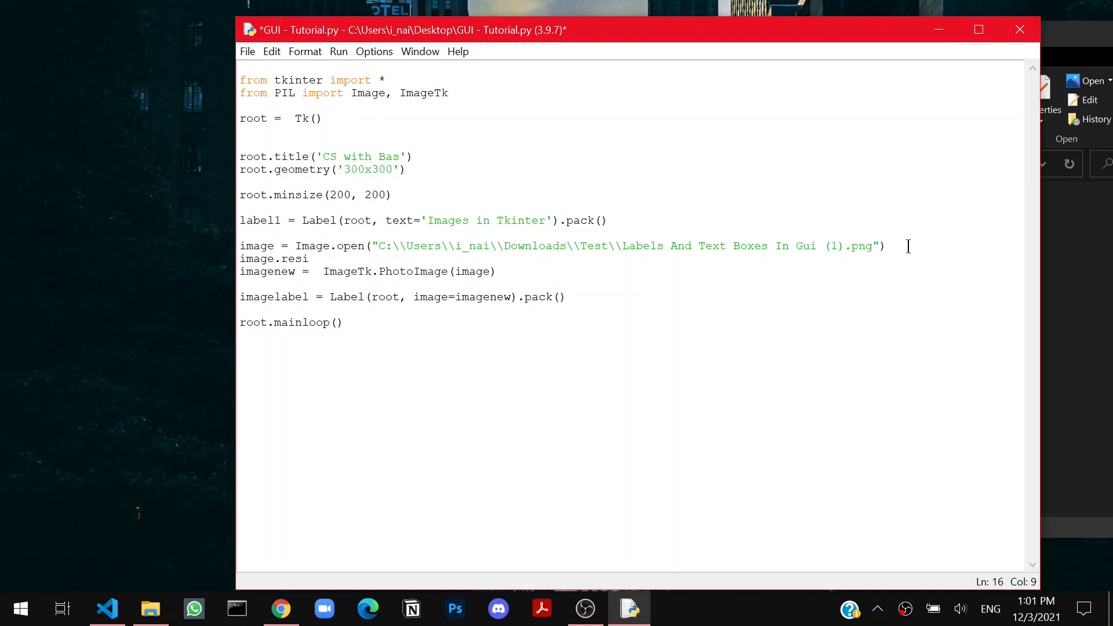
{"action": "type", "text": "ze(("}
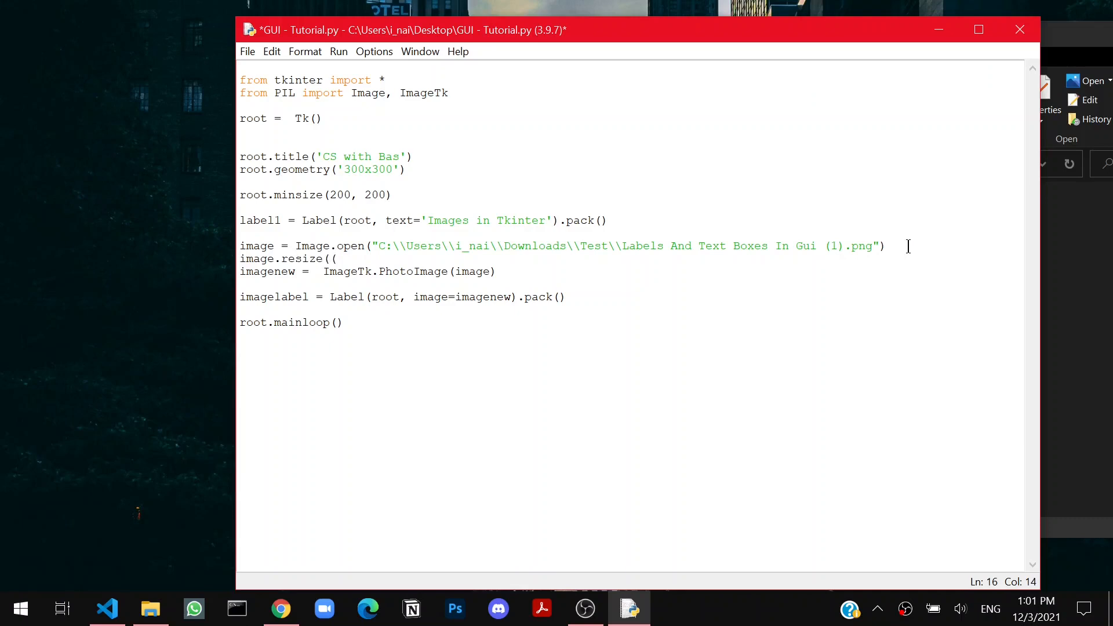
{"action": "type", "text": "10"}
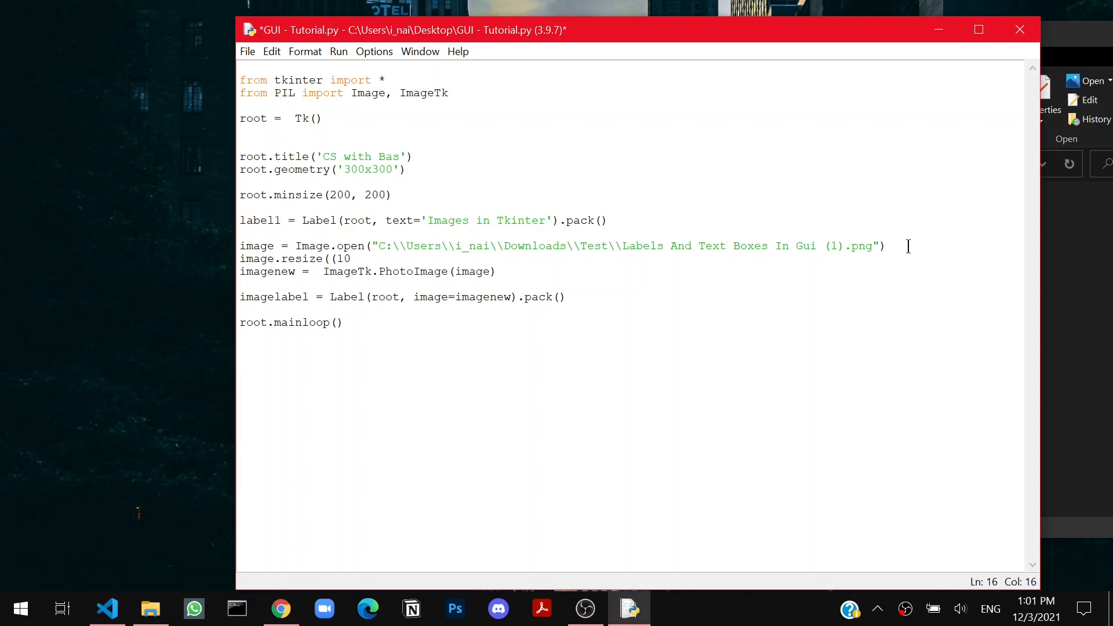
{"action": "type", "text": "0, 100"}
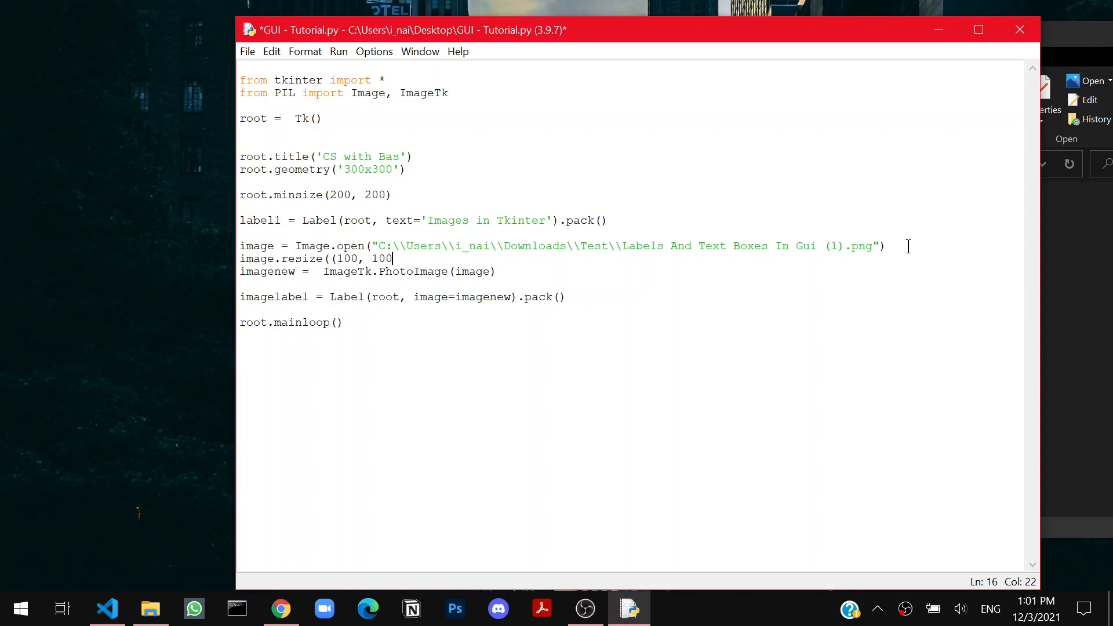
{"action": "type", "text": "),"}
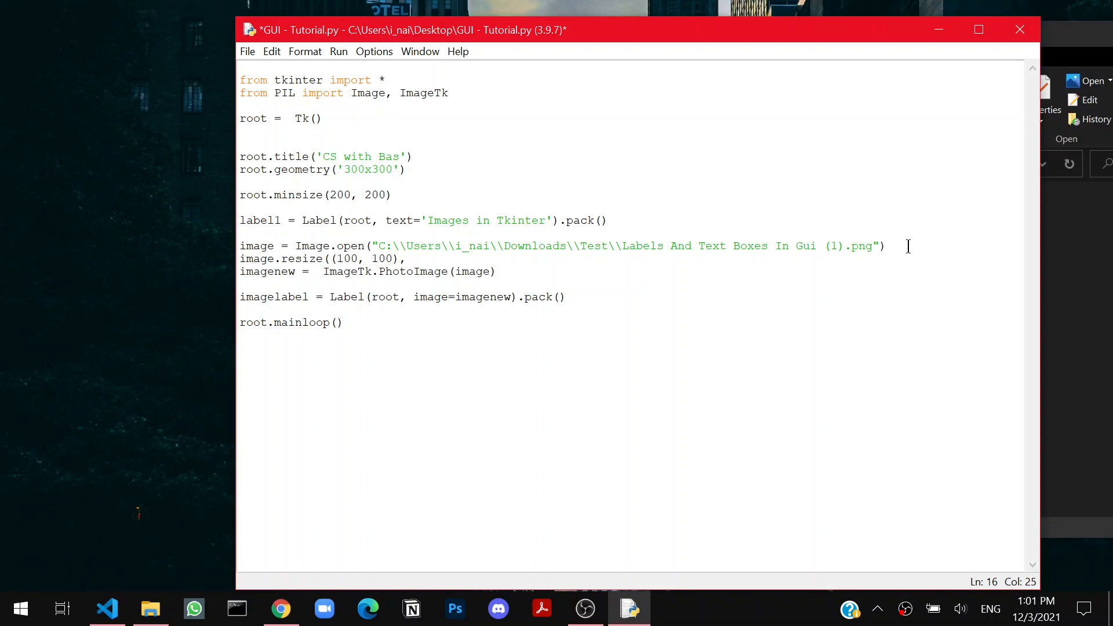
{"action": "type", "text": "Image.ANTIA"}
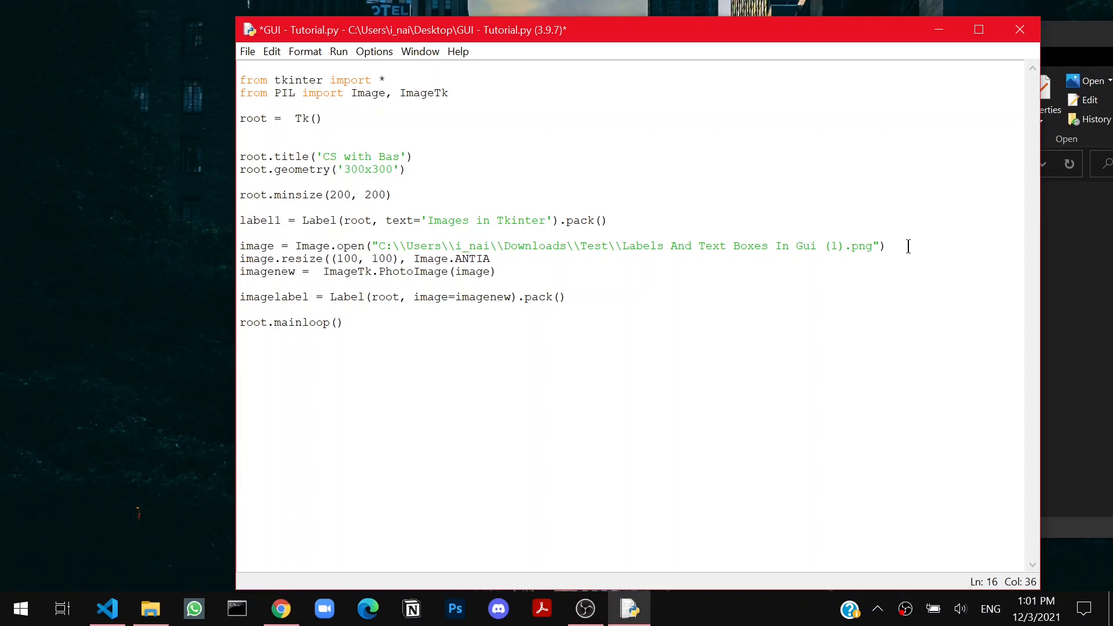
{"action": "type", "text": "LIAS"}
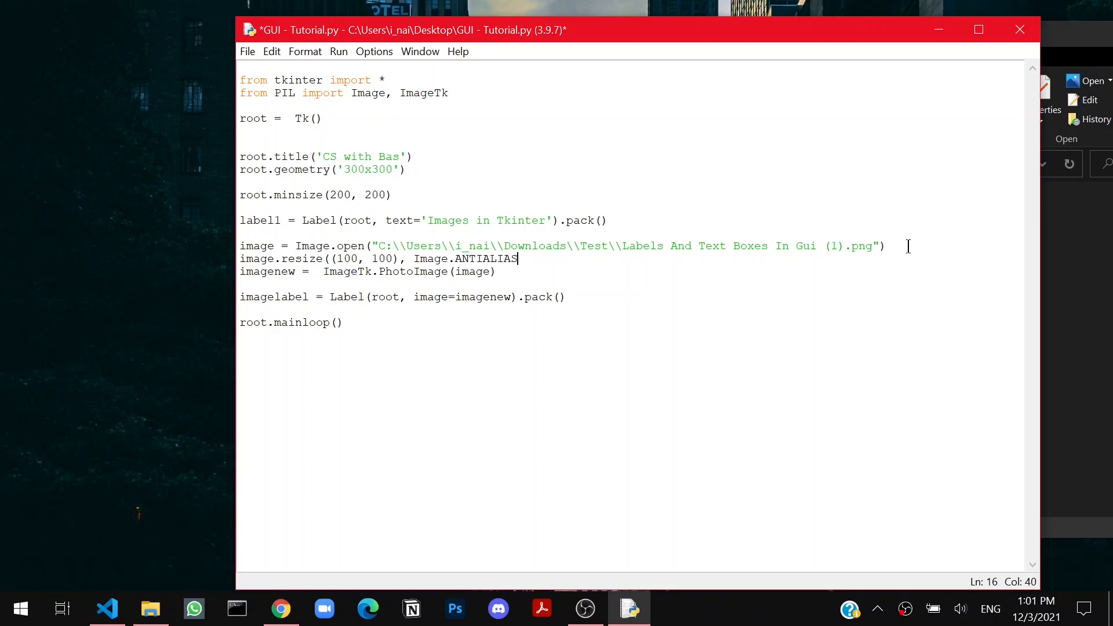
{"action": "type", "text": ")"}
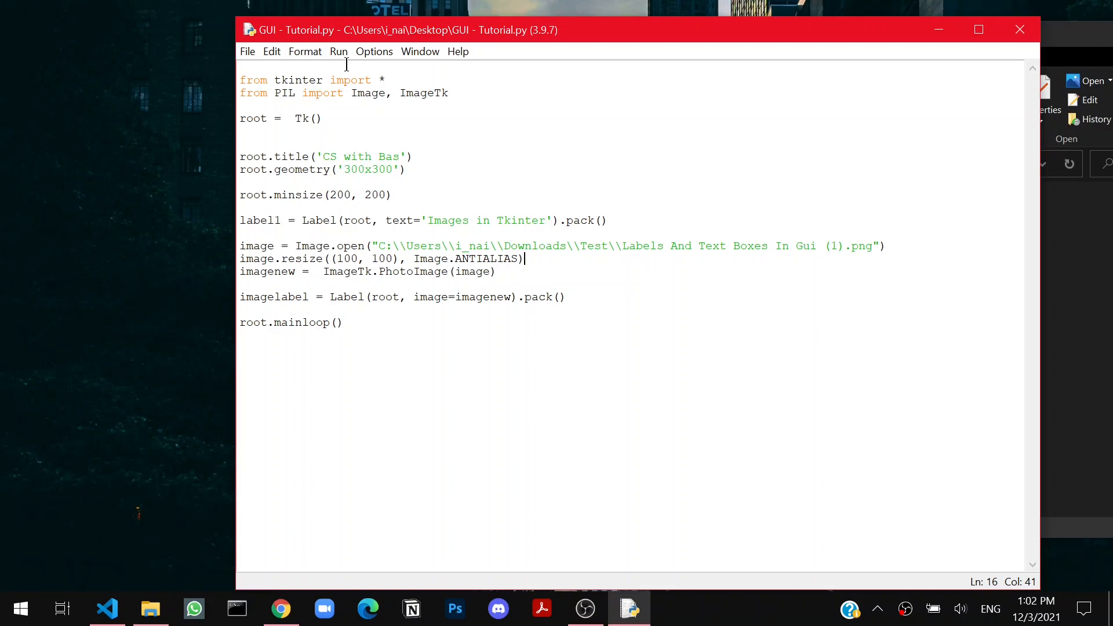
- Run the script to view the resized thumbnail and move the app window aside
{"action": "key", "text": "F5"}
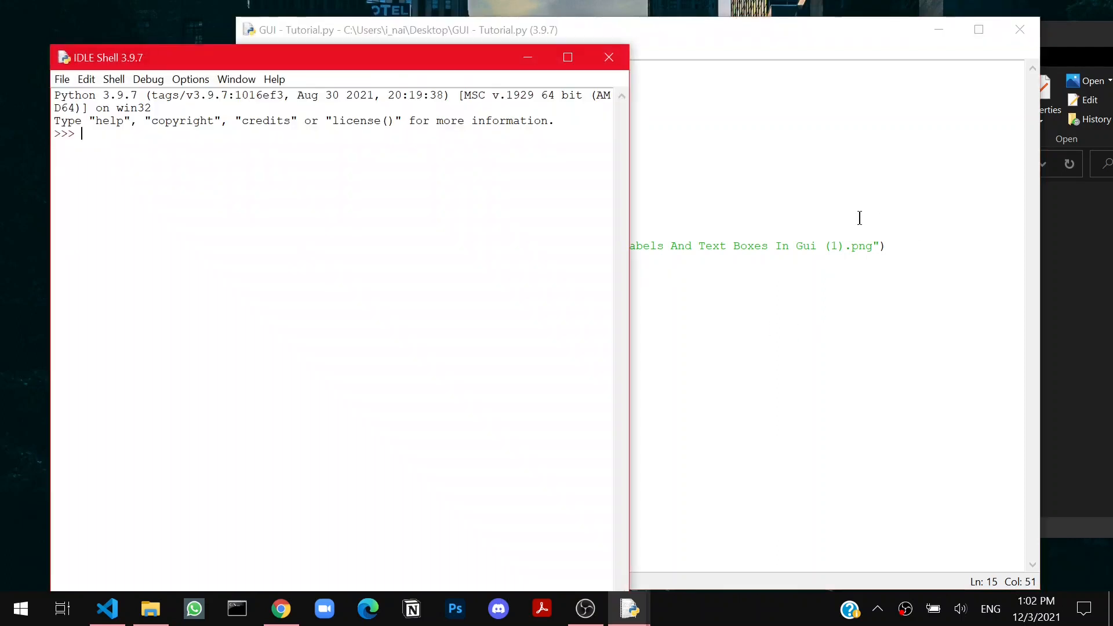
{"action": "left_click", "coordinate": [400, 30]}
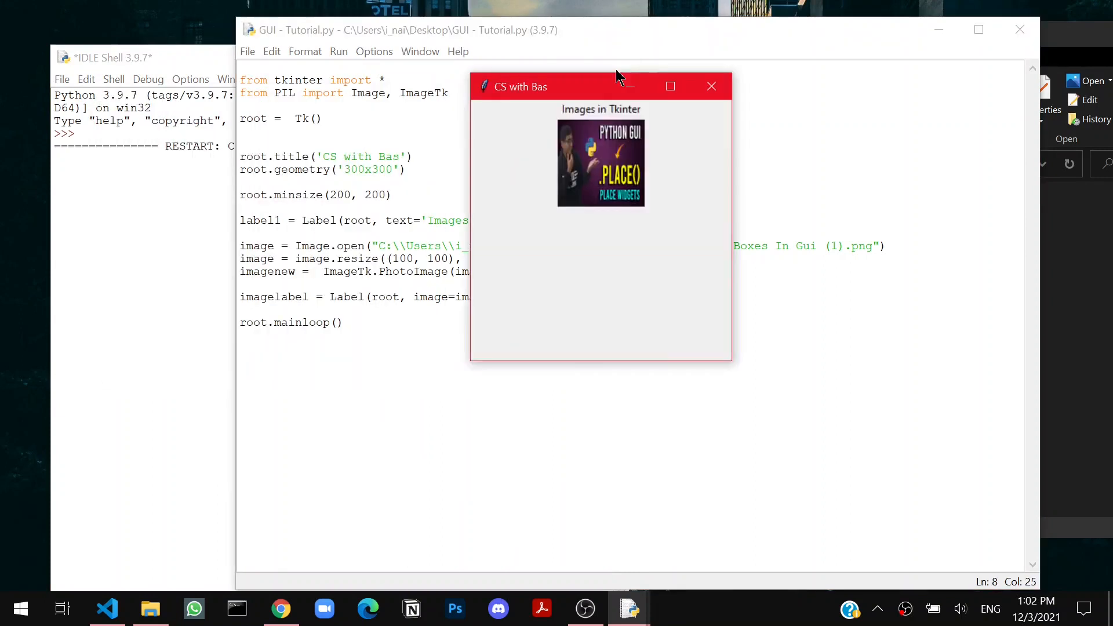
{"action": "left_click_drag", "start_coordinate": [522, 86], "coordinate": [750, 55]}
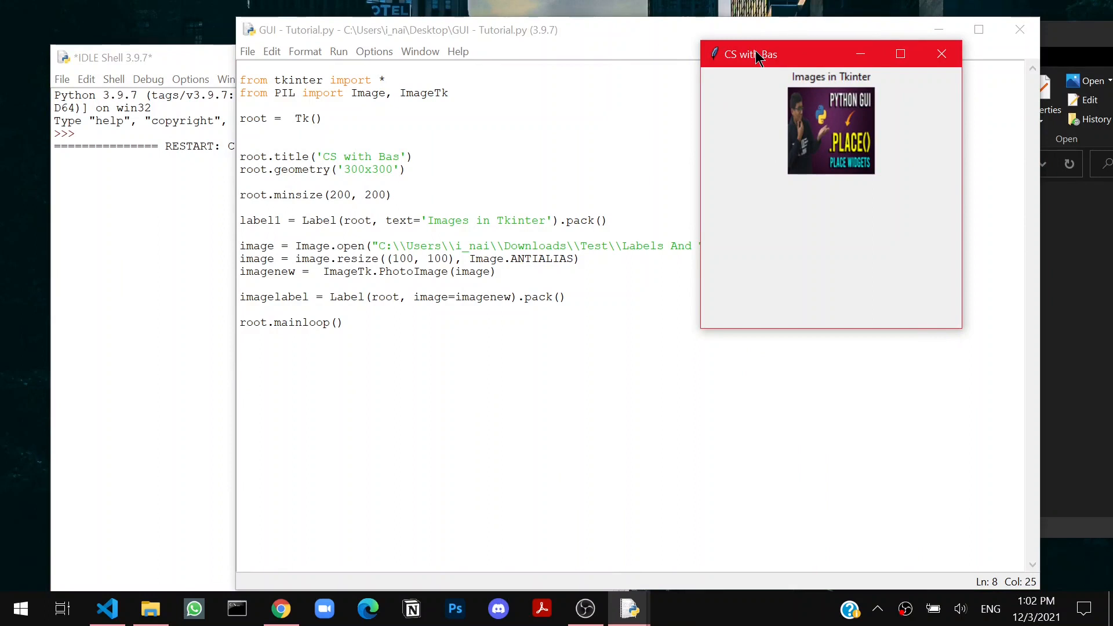
{"action": "mouse_move", "coordinate": [942, 54]}
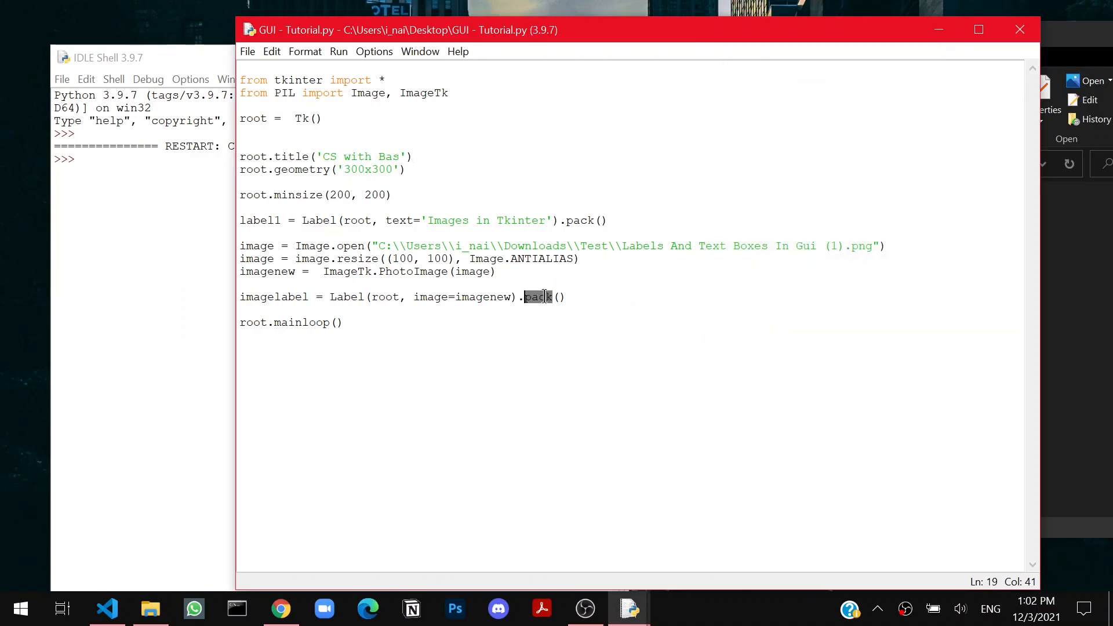
- Position imagelabel with place(x=100, y=200) instead of pack
{"action": "type", "text": "place(x"}
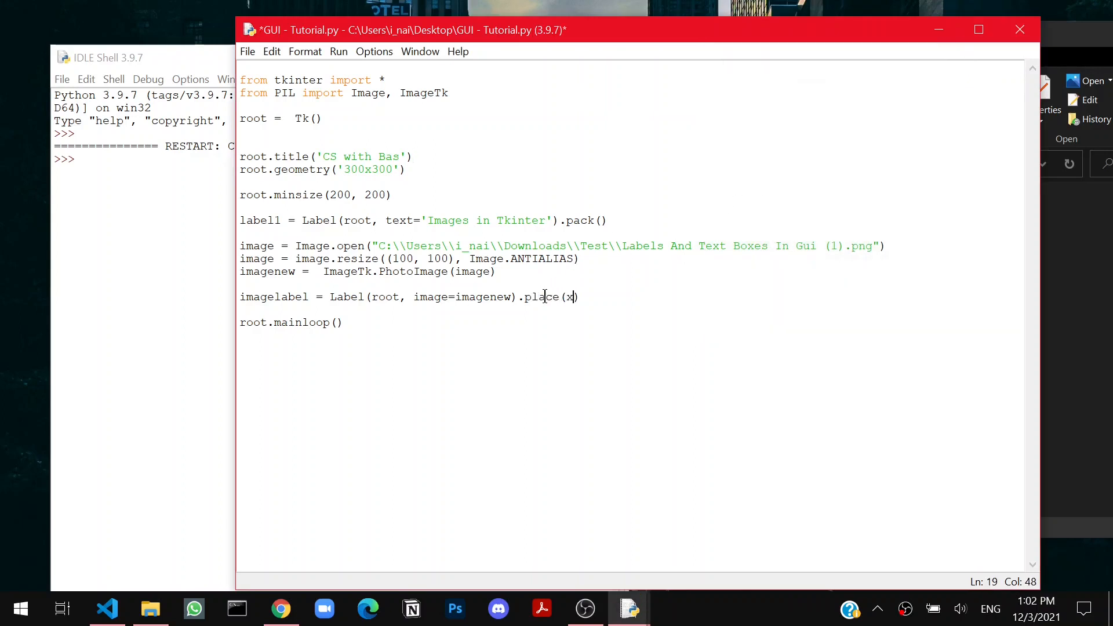
{"action": "type", "text": "=100,"}
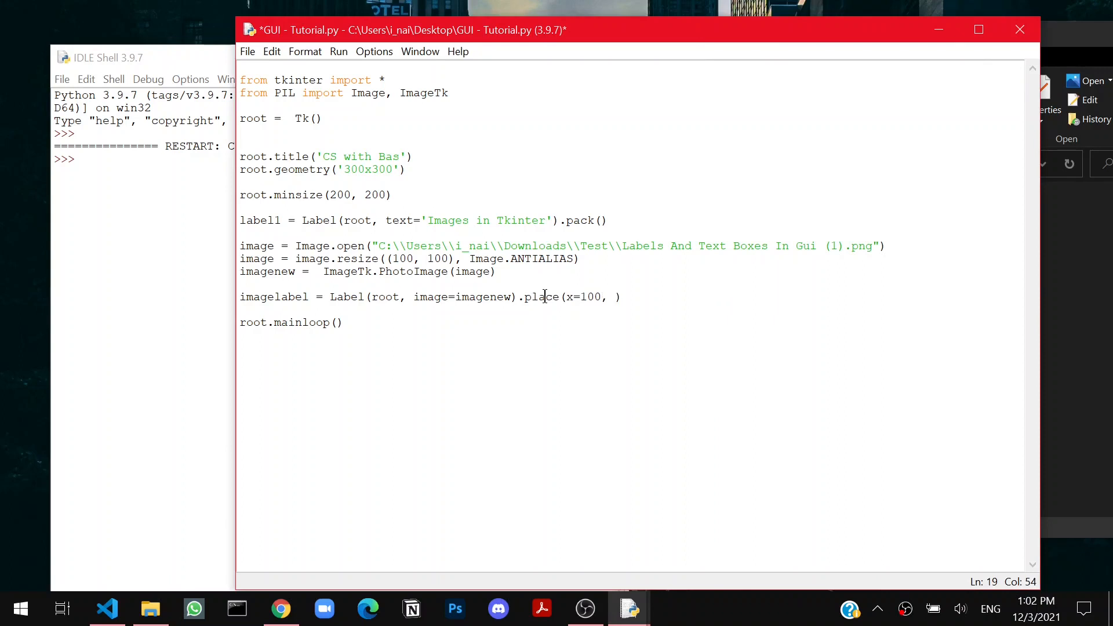
{"action": "type", "text": "y=200"}
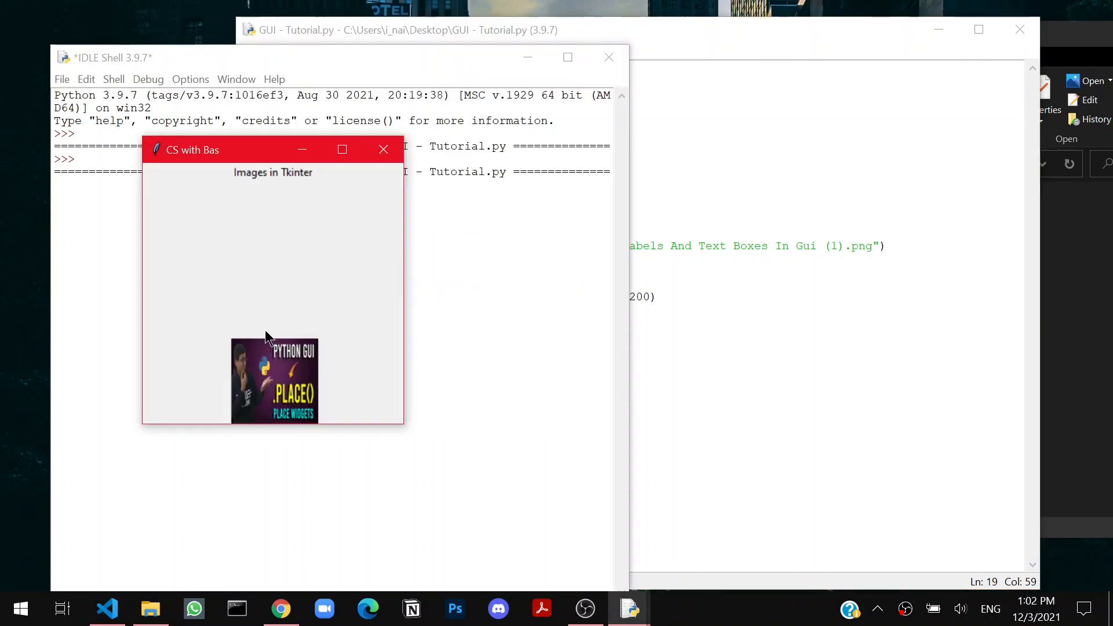
{"action": "mouse_move", "coordinate": [268, 330]}
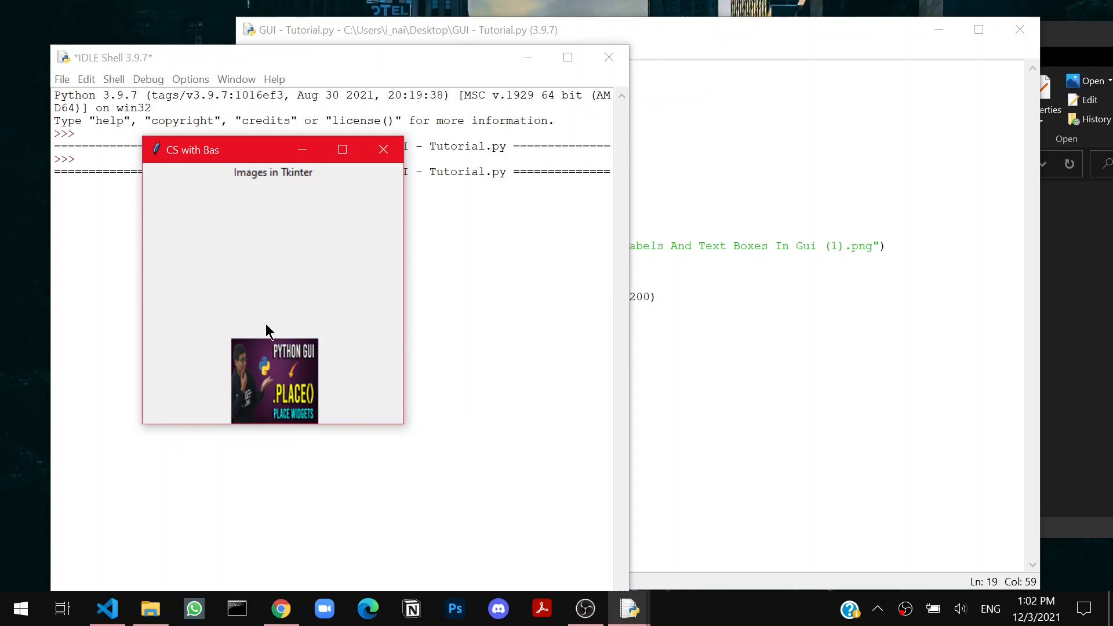